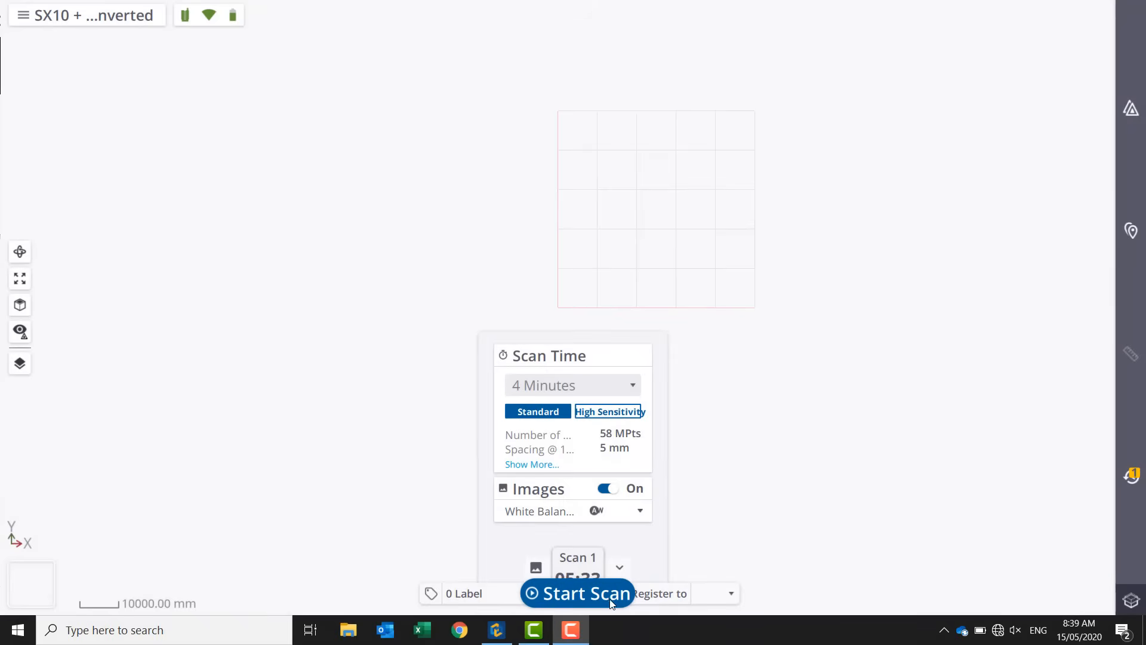
Step: Start the first 4-minute High Sensitivity scan and enter the label 'AG highes'
{"action": "left_click", "coordinate": [578, 593]}
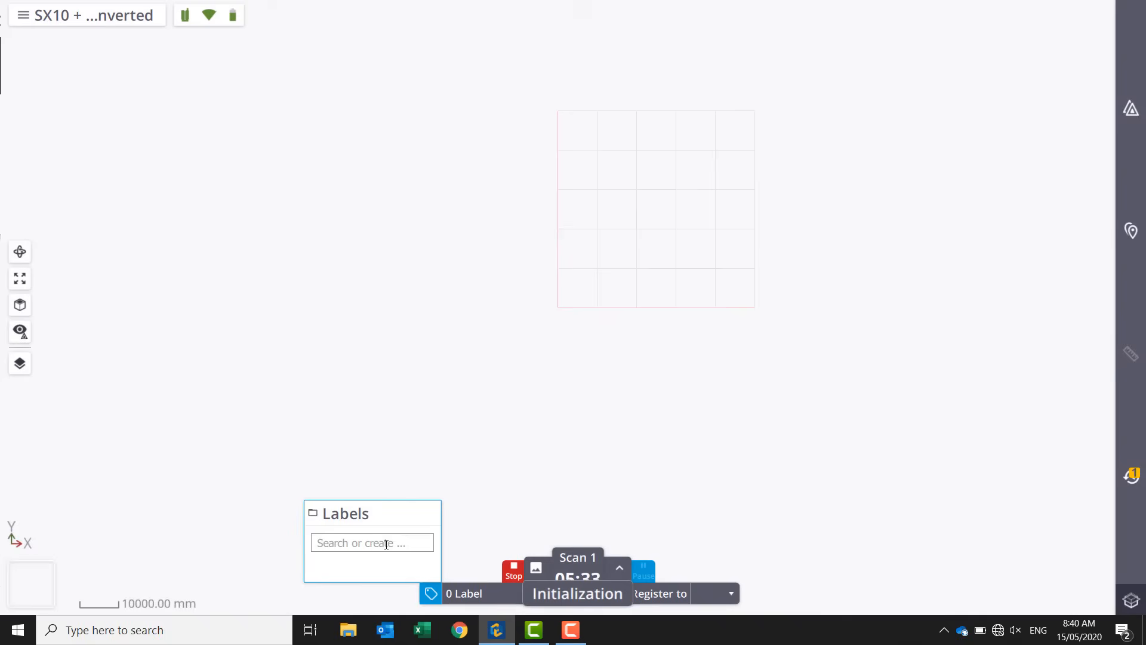
{"action": "type", "text": "AG highes"}
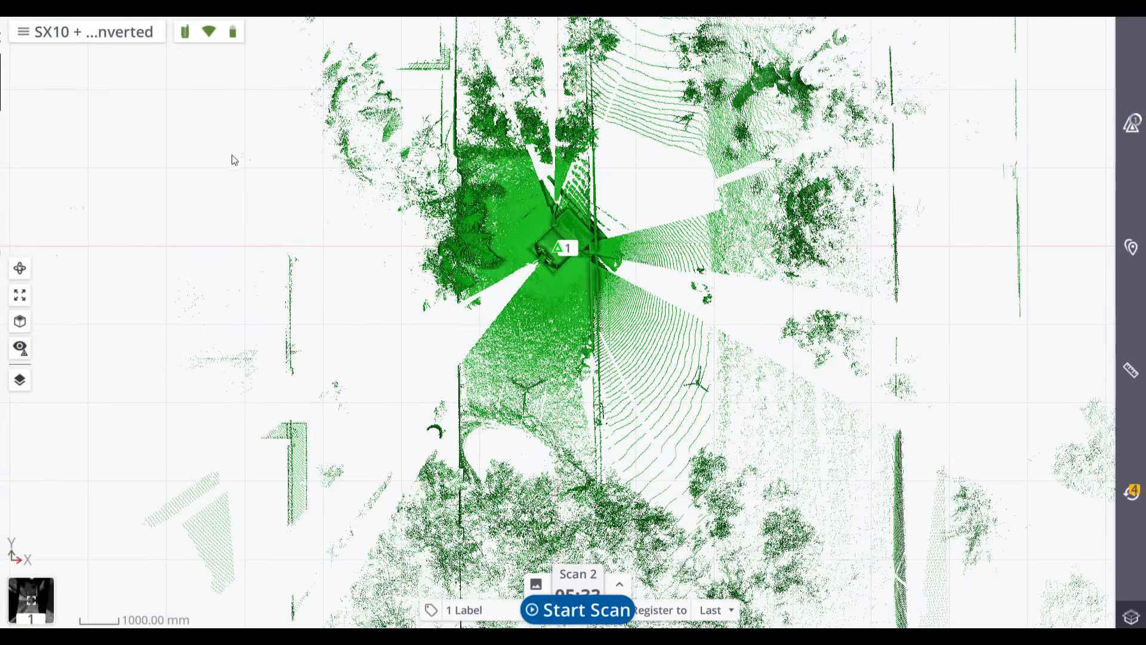
Step: Recolour the first scan's point cloud from plain green to a different colour mode
{"action": "left_click", "coordinate": [19, 268]}
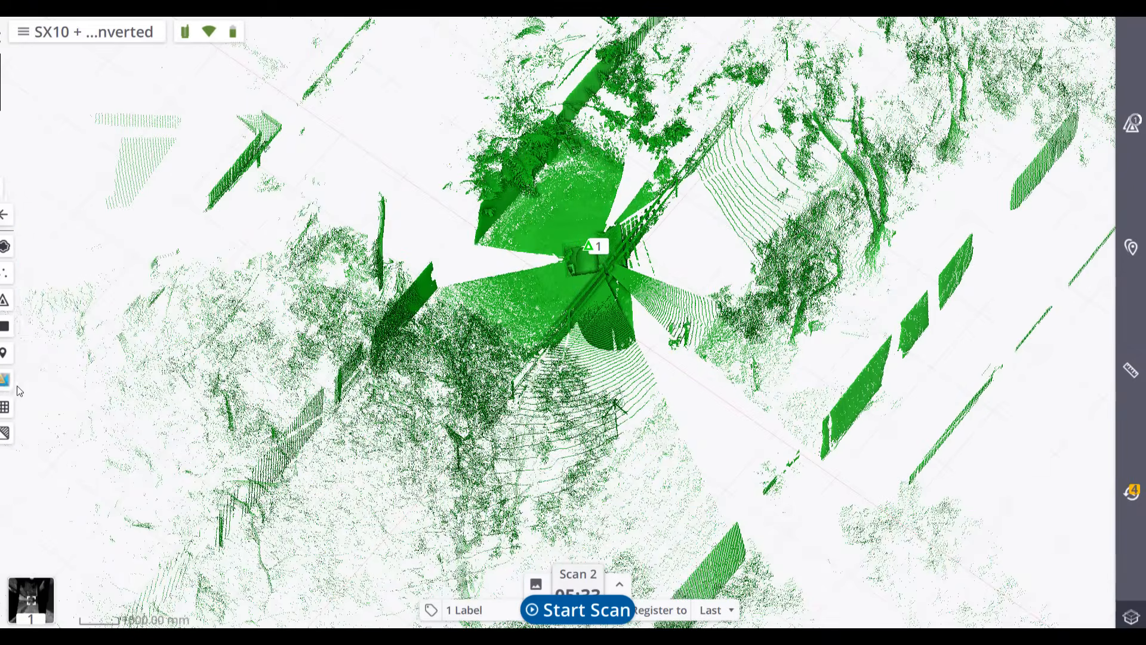
{"action": "left_click", "coordinate": [7, 378]}
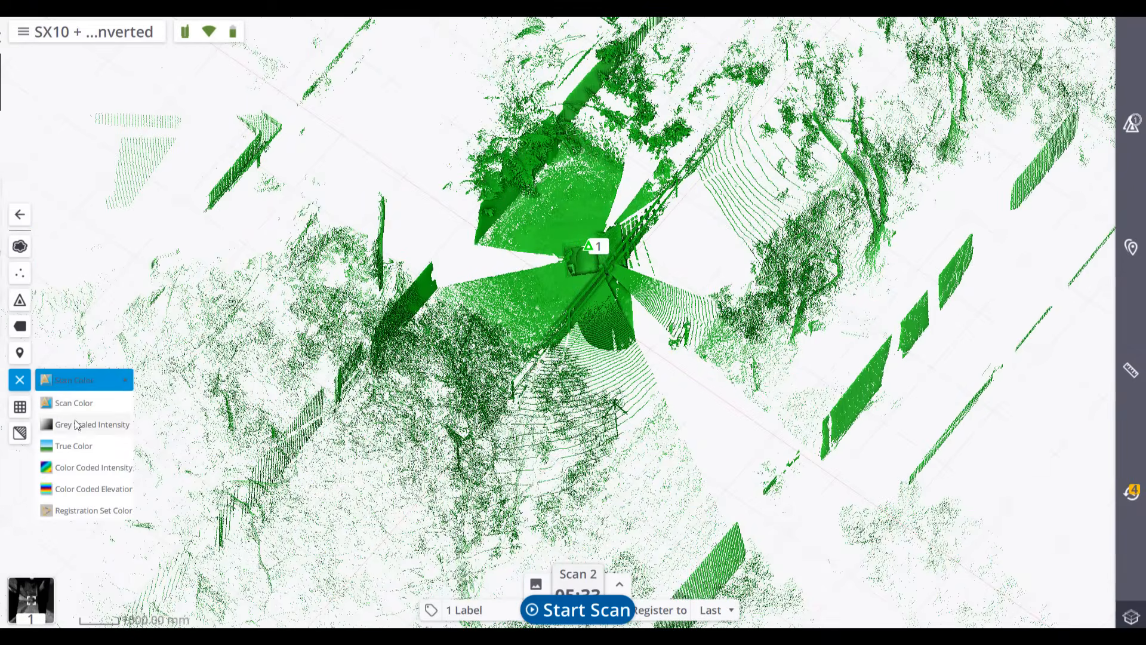
{"action": "left_click", "coordinate": [93, 467]}
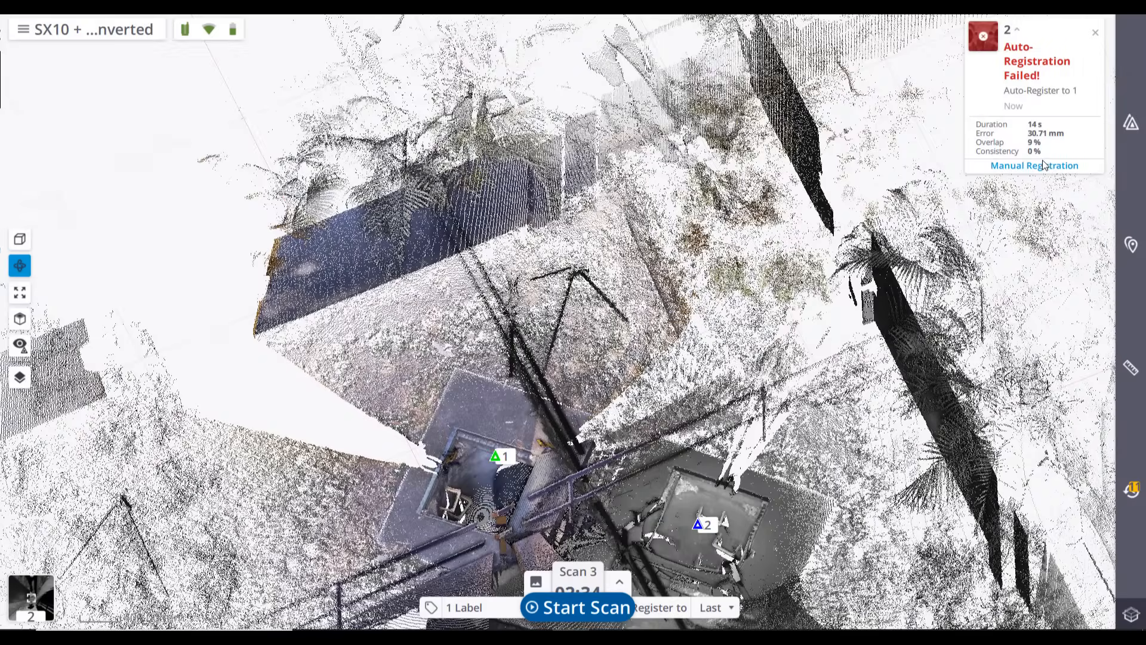
Step: Register station 2 manually in split view using a rung point and pit-corner point
{"action": "left_click", "coordinate": [1034, 165]}
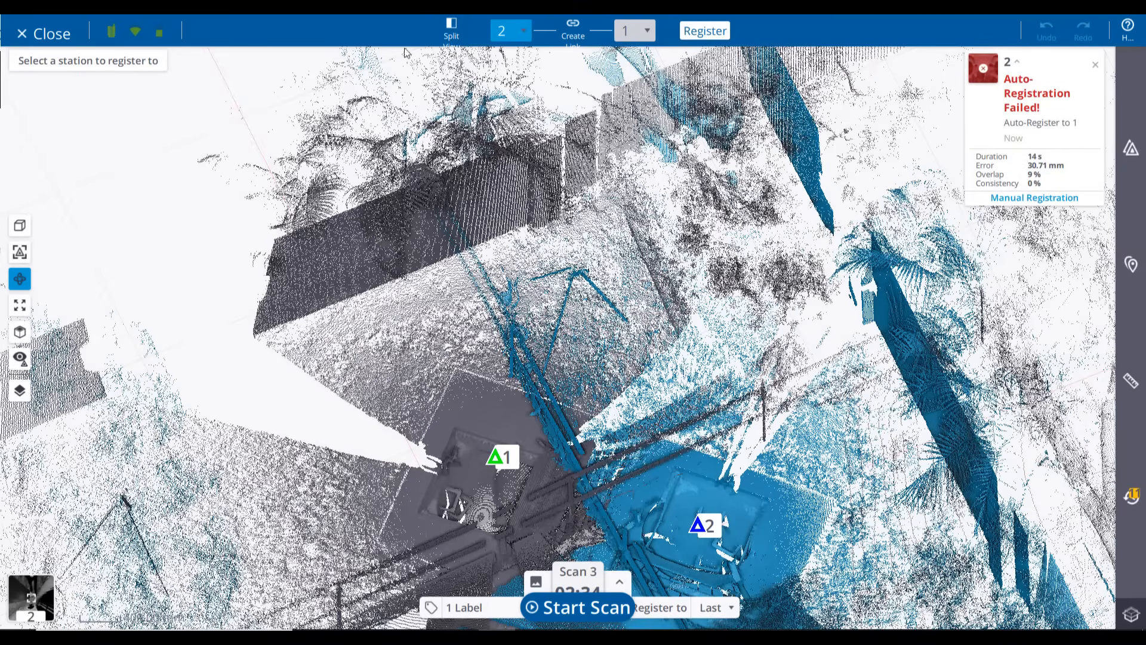
{"action": "left_click", "coordinate": [1034, 198]}
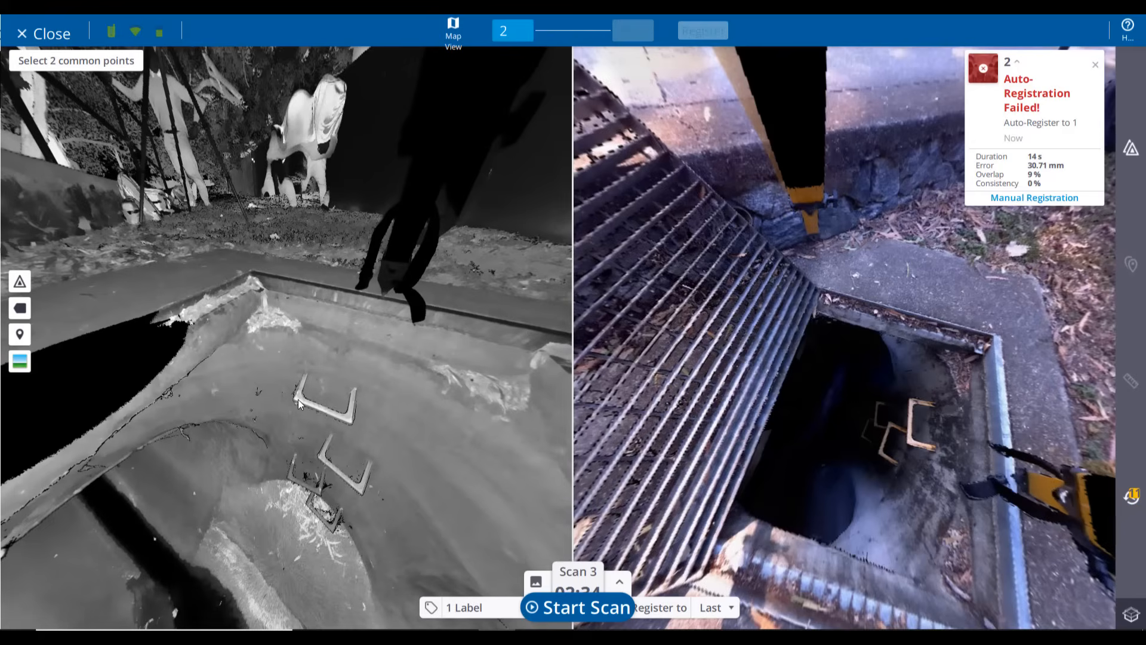
{"action": "left_click", "coordinate": [295, 414]}
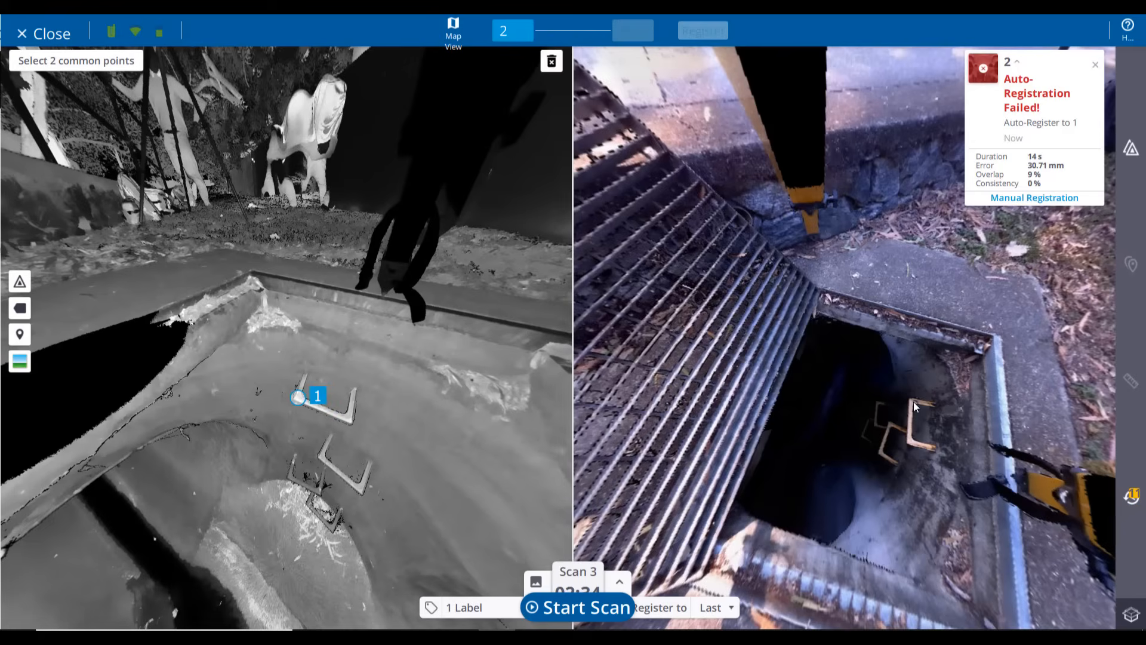
{"action": "left_click", "coordinate": [912, 402]}
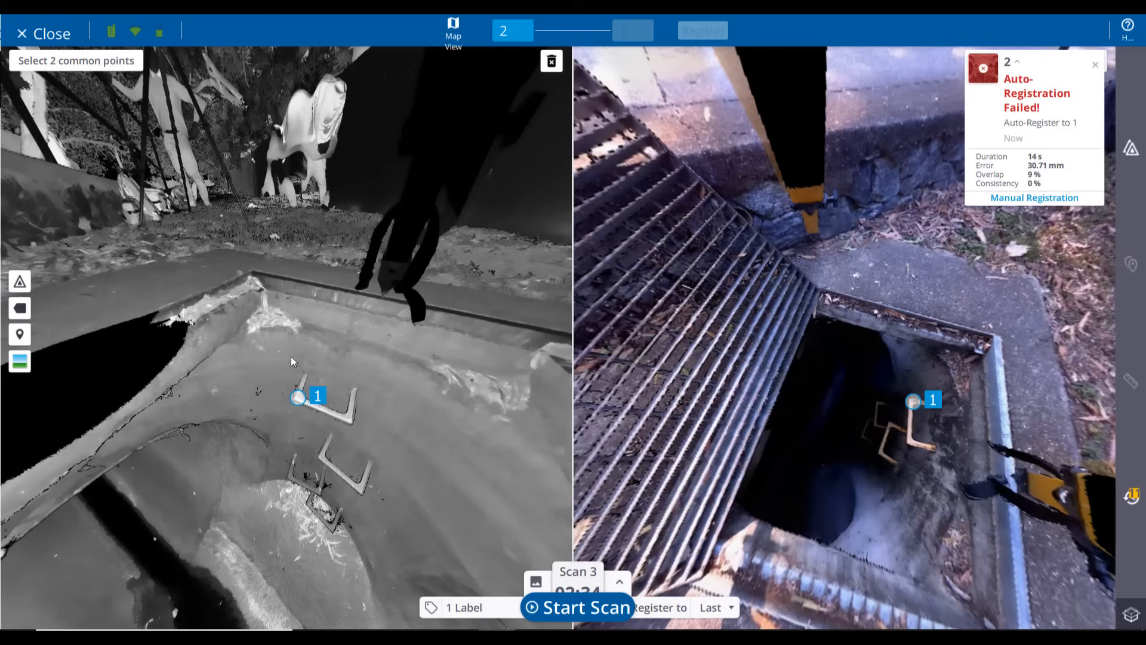
{"action": "left_click", "coordinate": [246, 286]}
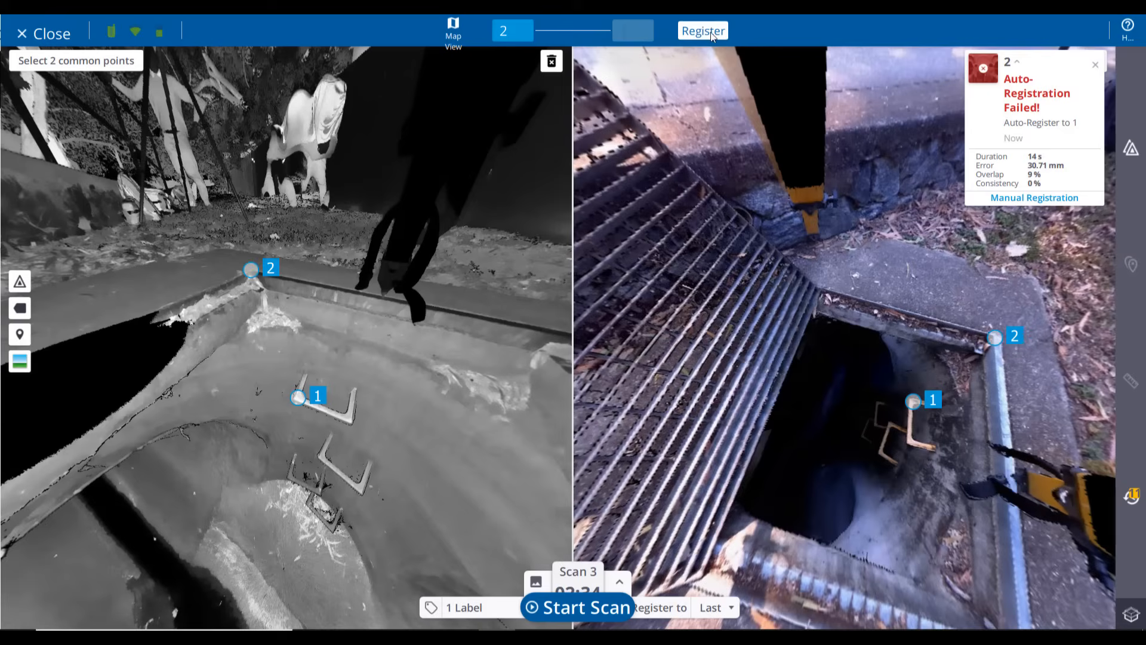
{"action": "left_click", "coordinate": [703, 31]}
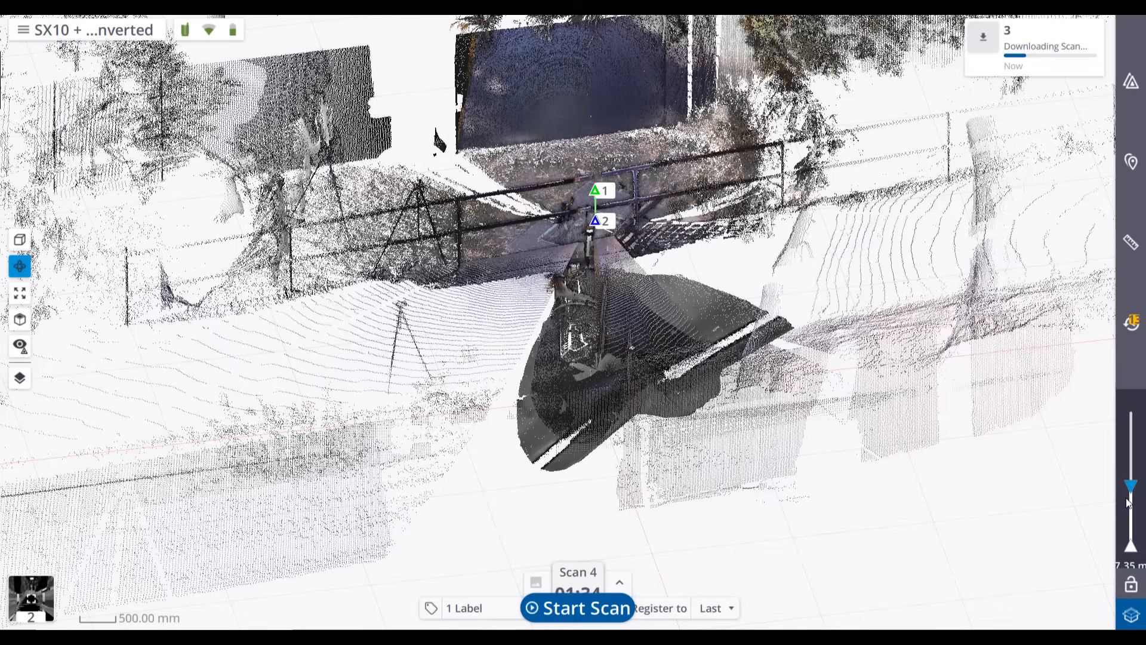
Step: Lower the limit box height to about 2.38 m to expose the pipe junction
{"action": "left_click_drag", "start_coordinate": [1129, 501], "coordinate": [1129, 526]}
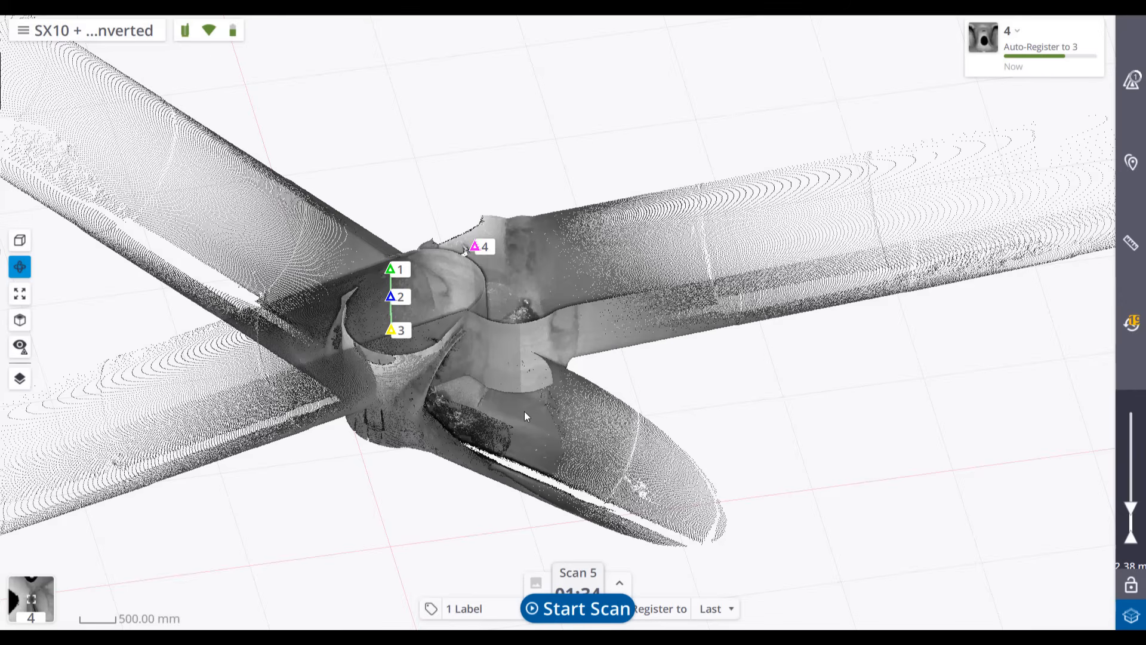
{"action": "mouse_move", "coordinate": [1021, 140]}
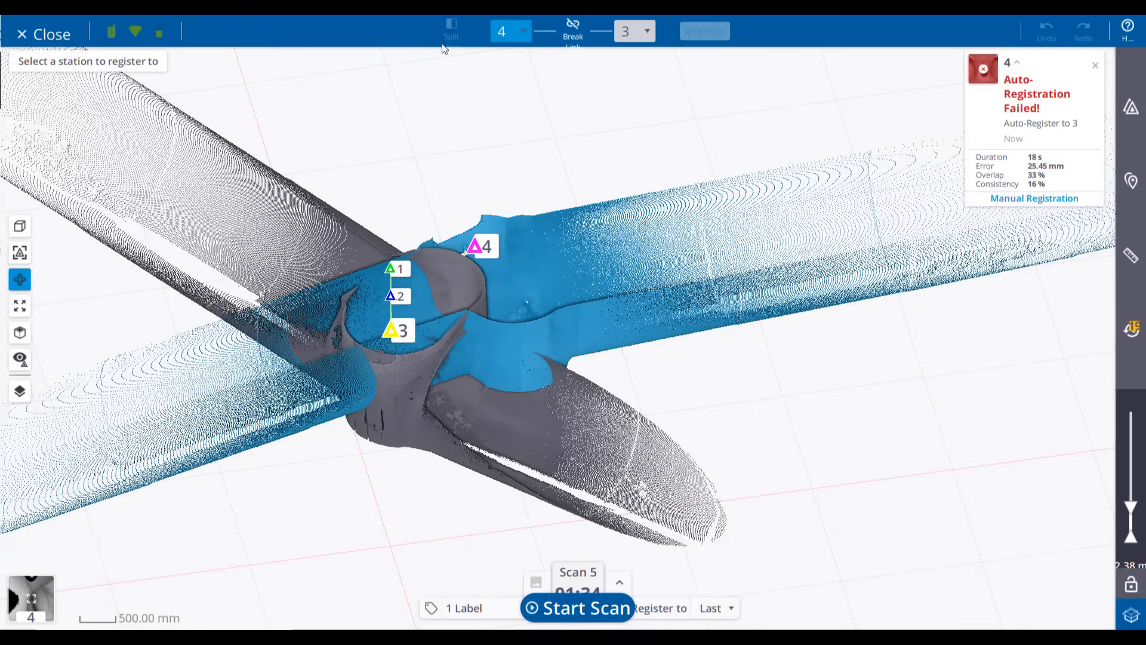
Step: Register station 4 to station 3 in split view with common rung points until complete
{"action": "left_click", "coordinate": [1034, 197]}
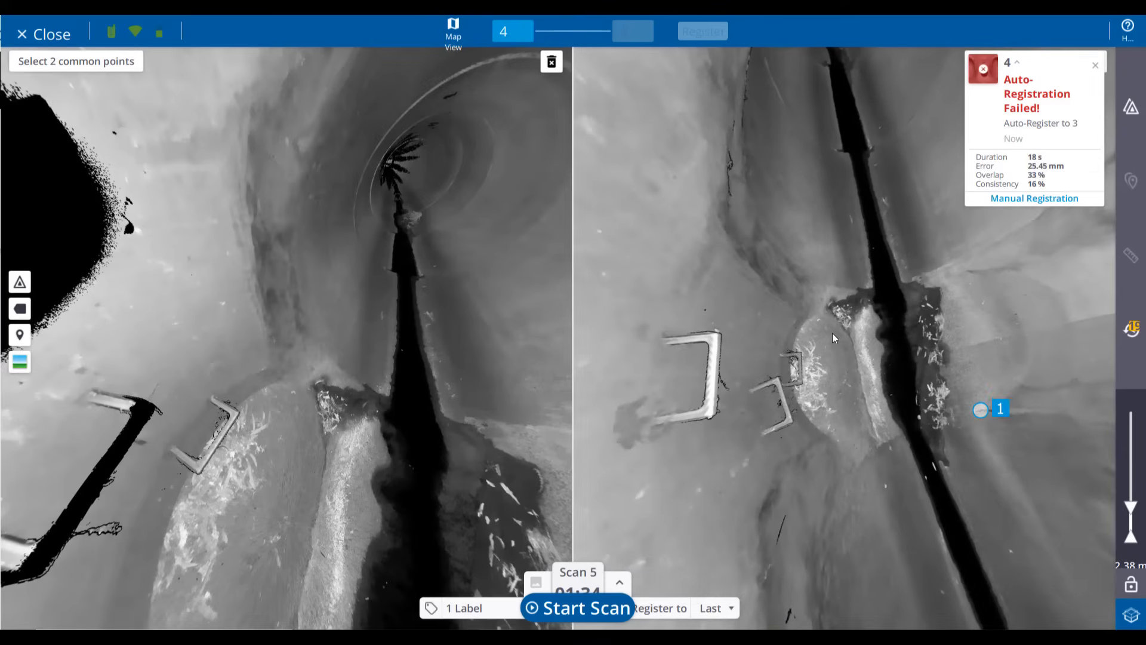
{"action": "left_click", "coordinate": [798, 368]}
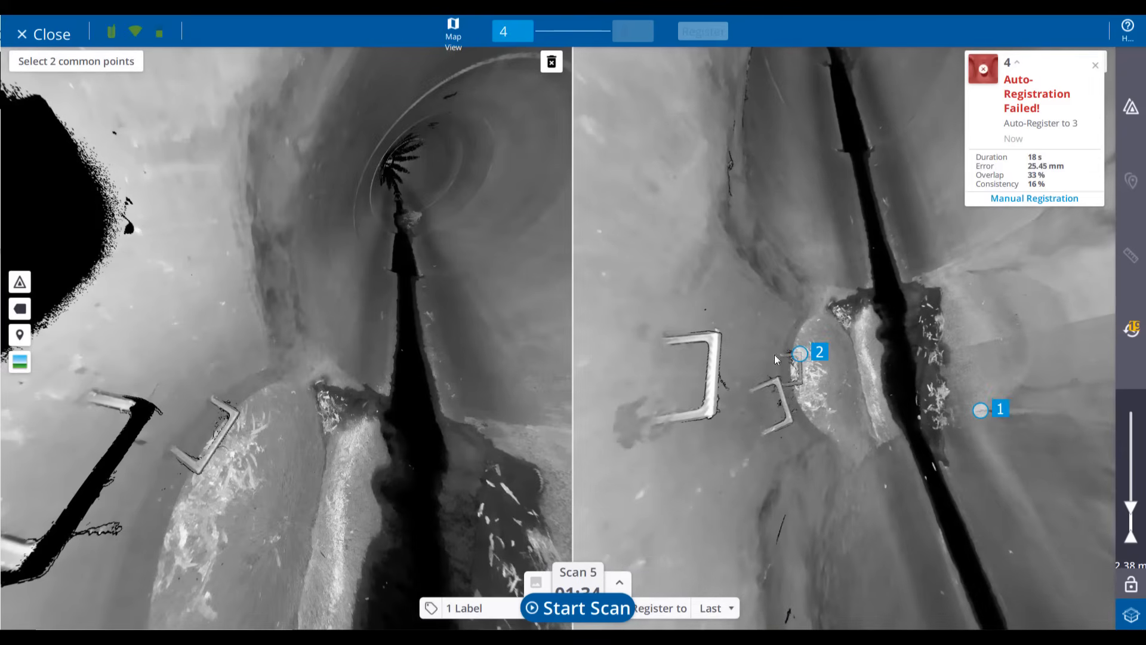
{"action": "left_click", "coordinate": [231, 413]}
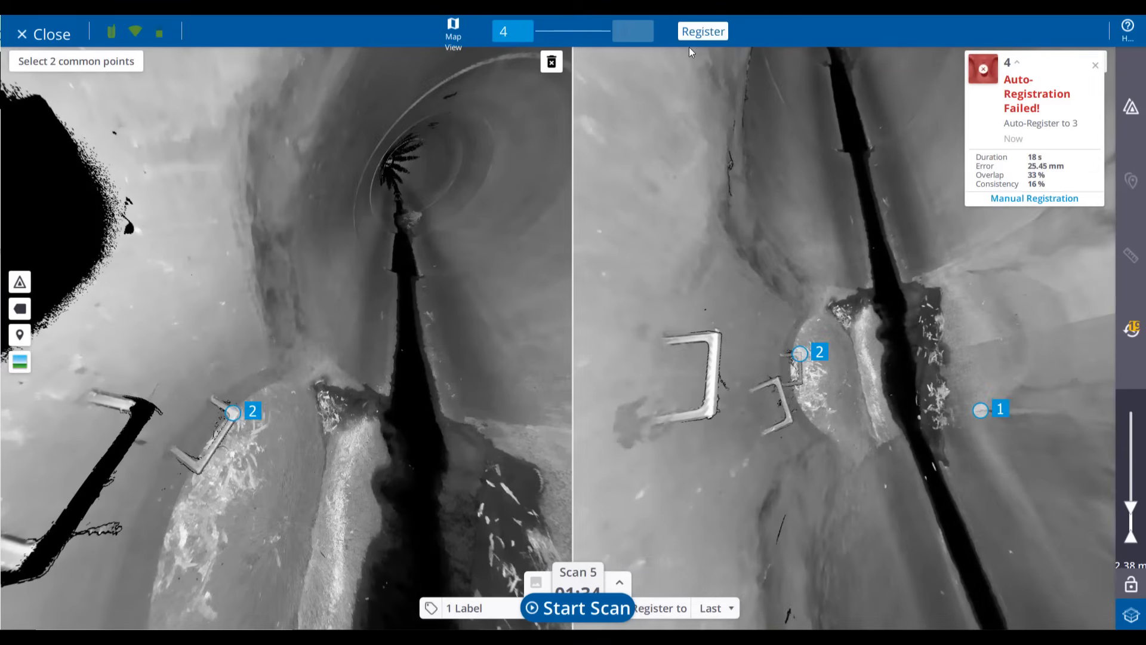
{"action": "left_click", "coordinate": [703, 30]}
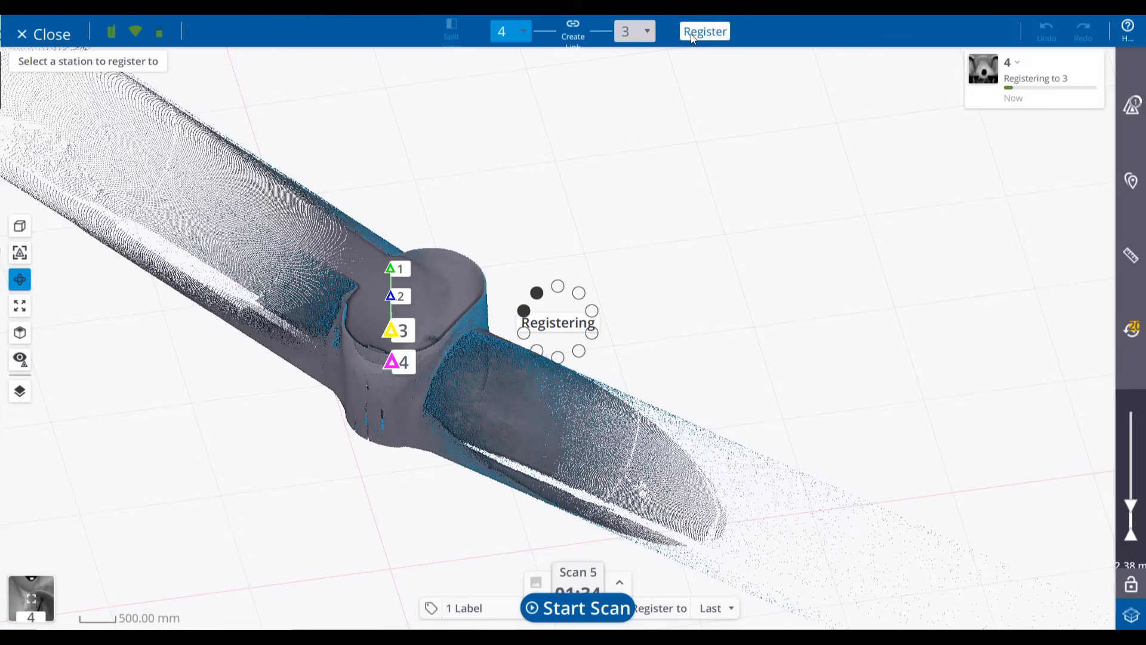
{"action": "left_click", "coordinate": [705, 31]}
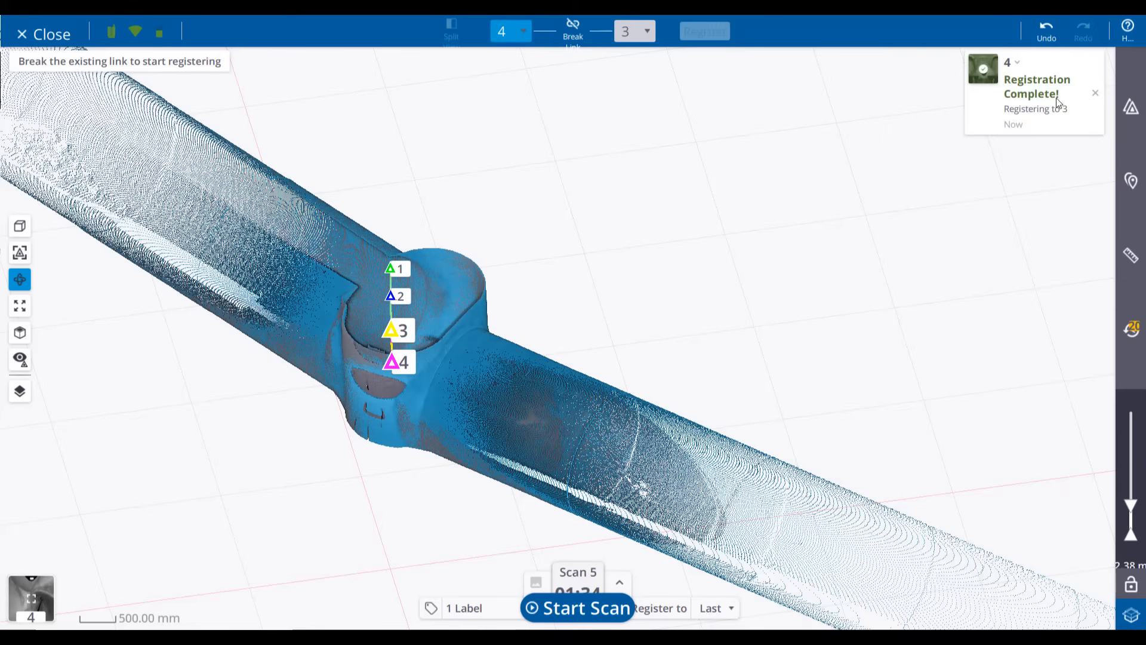
{"action": "left_click", "coordinate": [44, 34]}
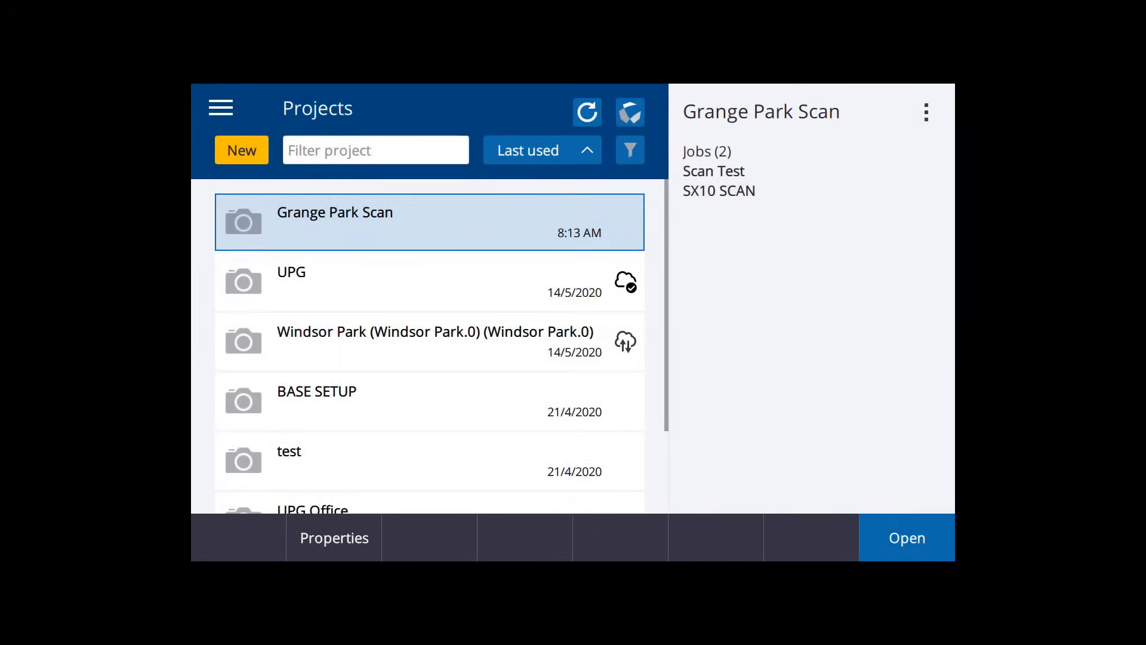
Step: Open the Grange Park Scan project and start a new instrument station setup
{"action": "left_click", "coordinate": [907, 537]}
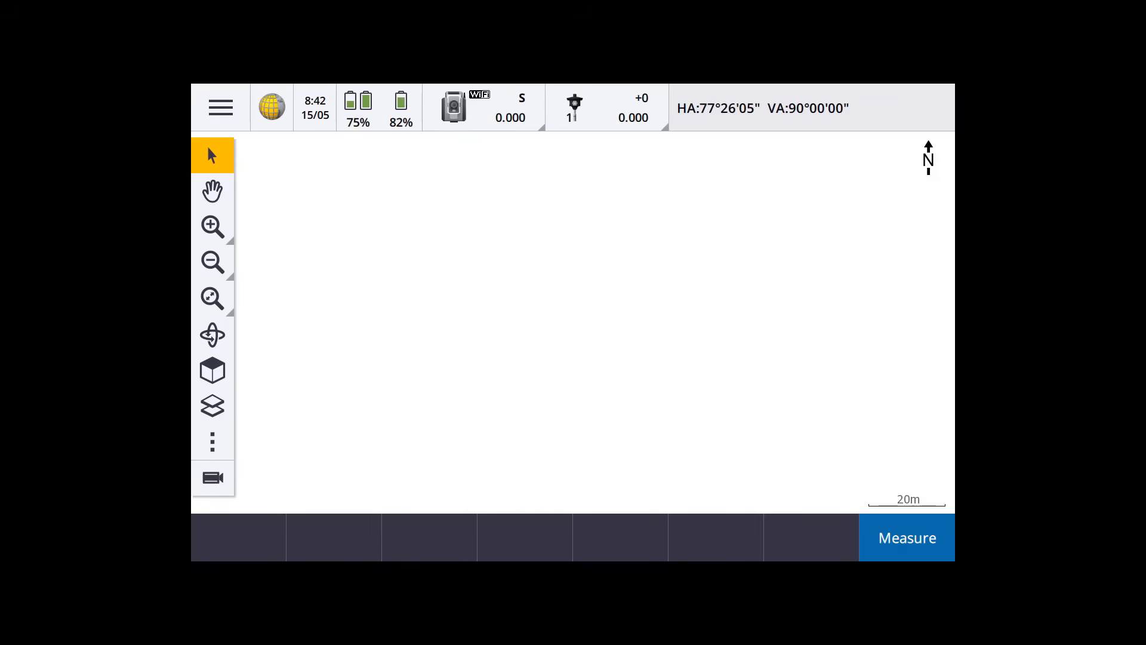
{"action": "left_click", "coordinate": [221, 107]}
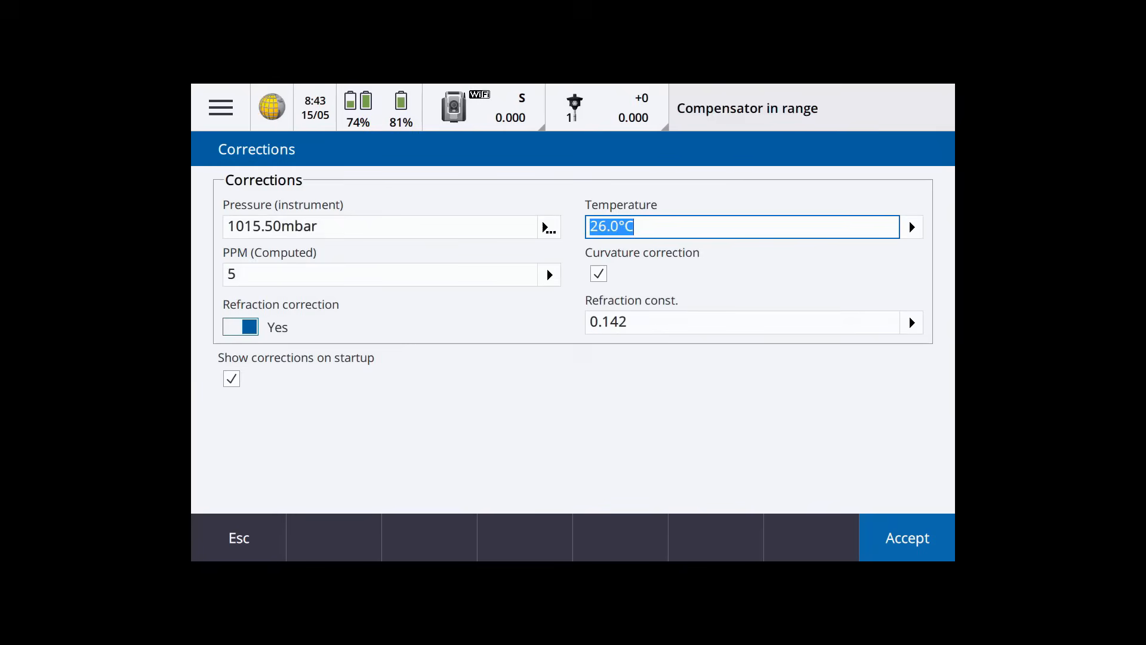
Step: Accept the corrections and STN01 details, then measure the backsight to STN02 via camera
{"action": "left_click", "coordinate": [906, 537]}
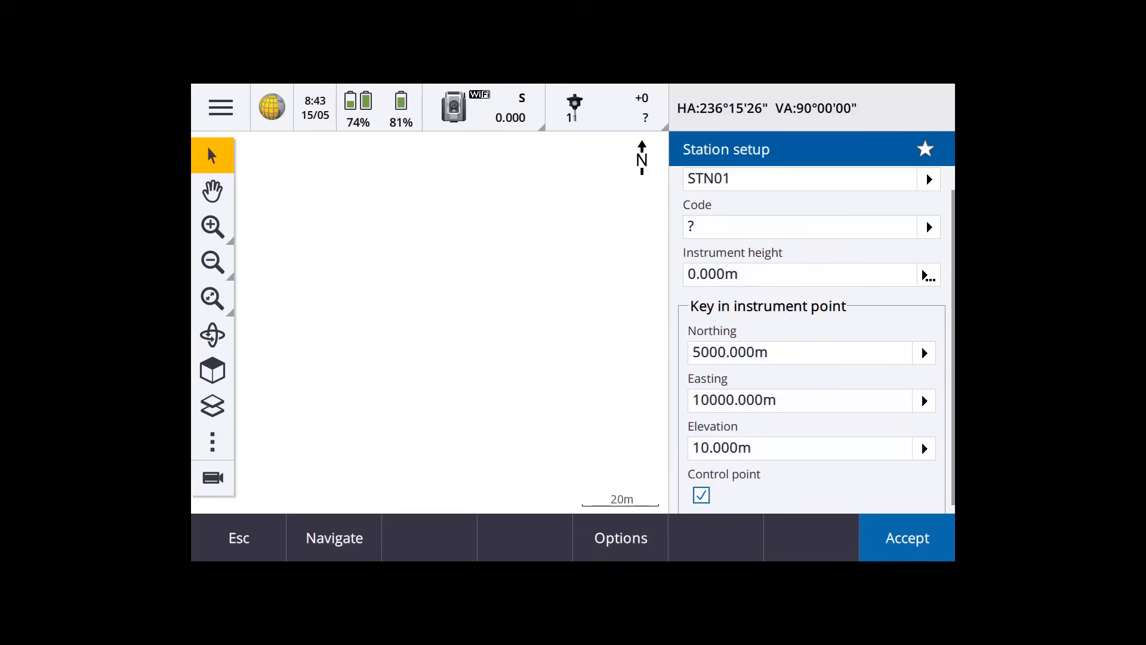
{"action": "left_click", "coordinate": [907, 537]}
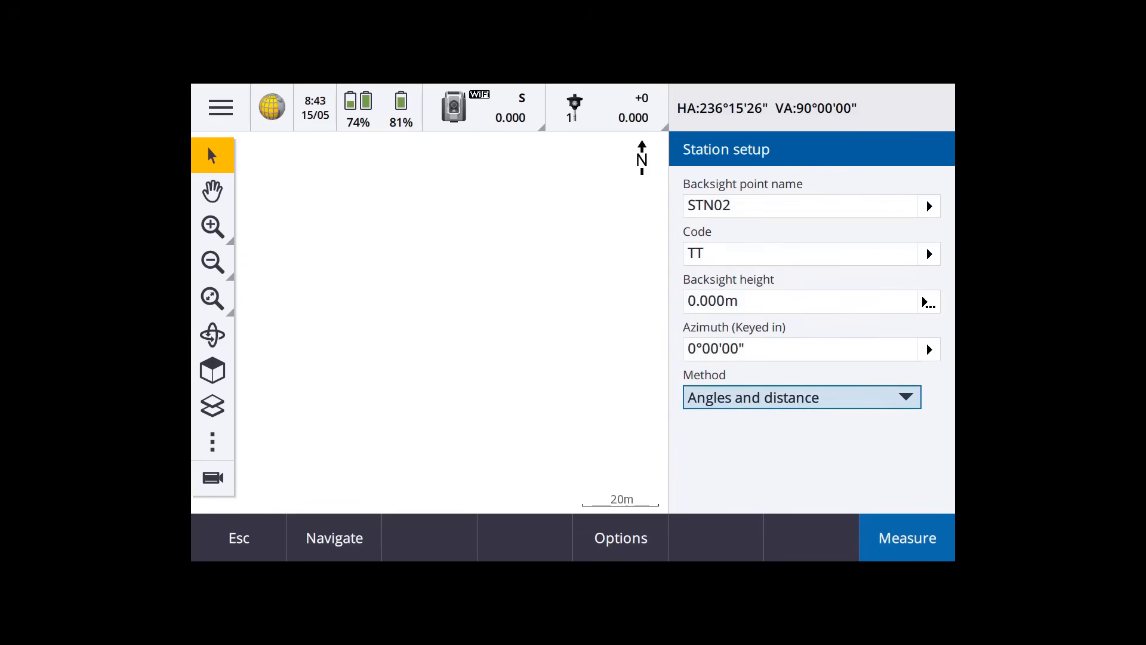
{"action": "left_click", "coordinate": [213, 479]}
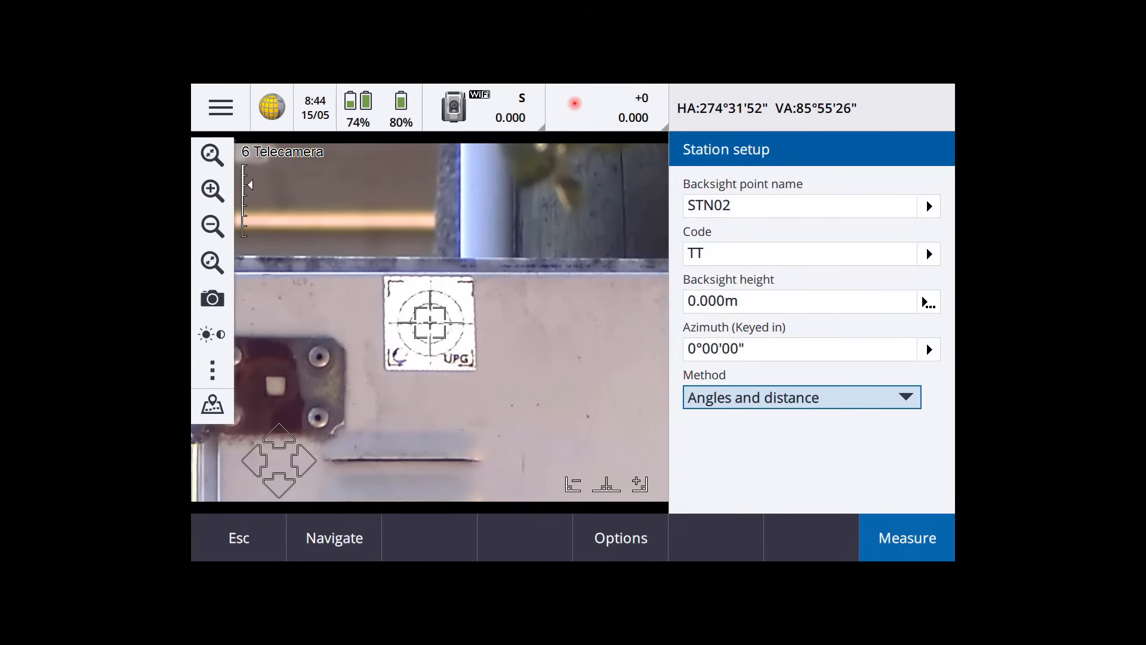
{"action": "left_click", "coordinate": [907, 537]}
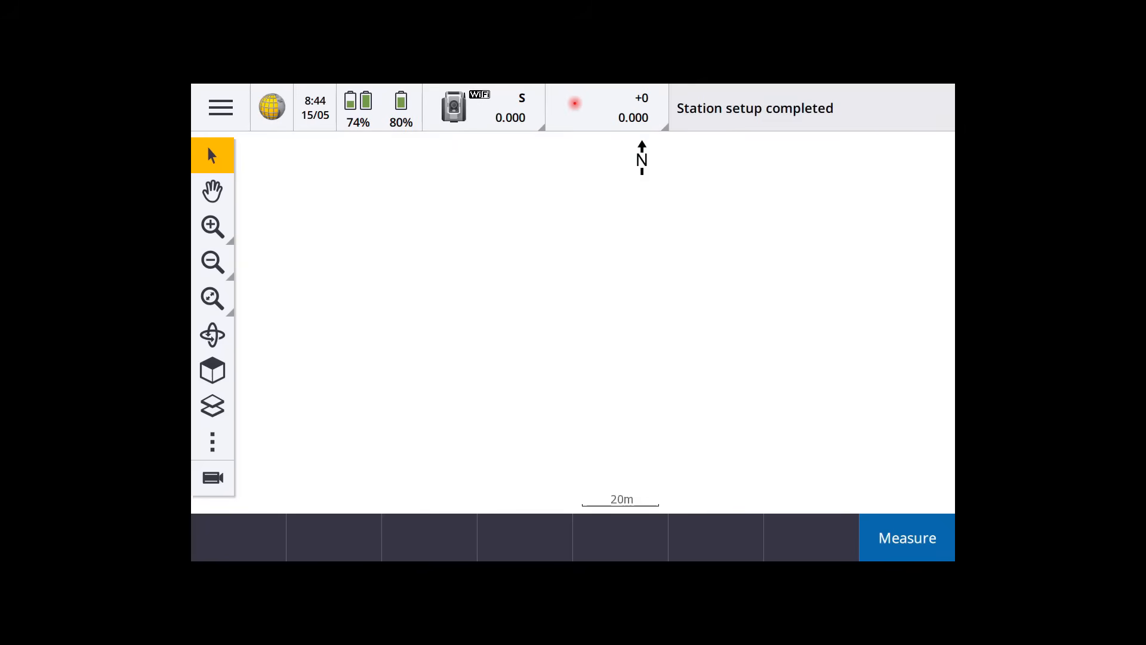
{"action": "left_click", "coordinate": [220, 107]}
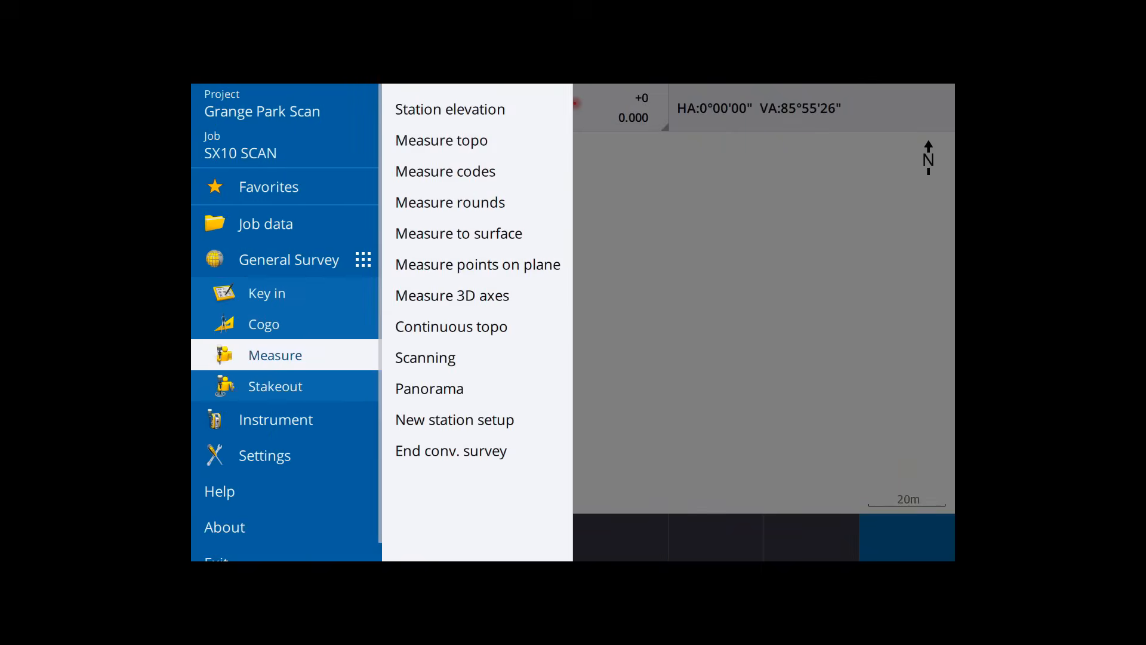
Step: Set up scanning with Full dome framing and Coarse density, then return to the map
{"action": "left_click", "coordinate": [425, 357]}
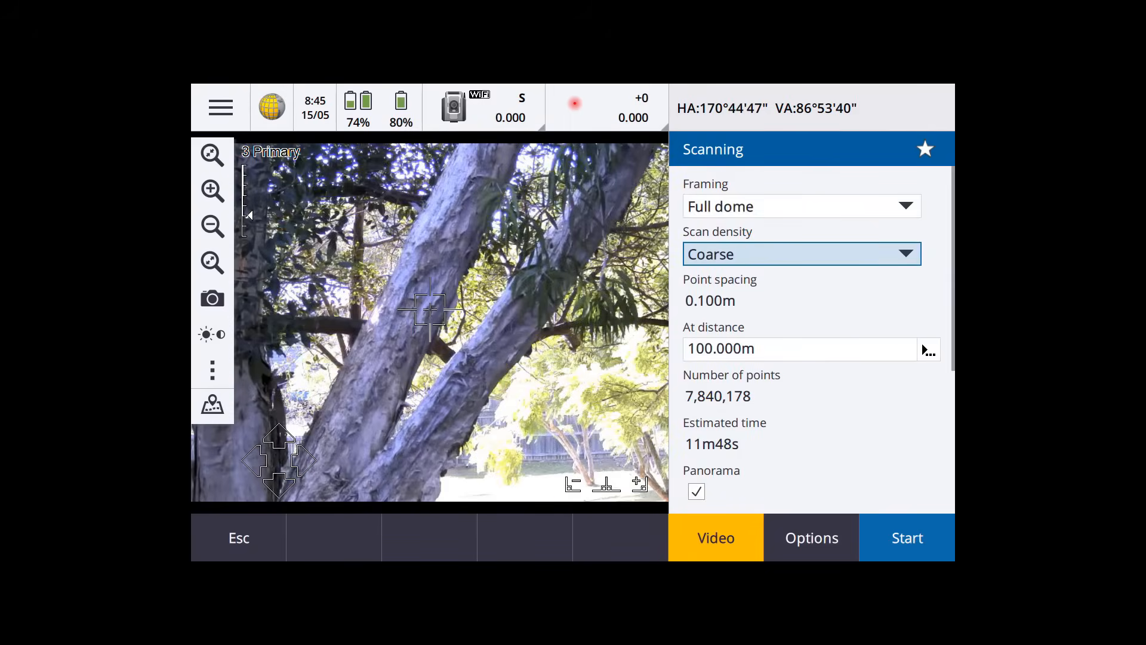
{"action": "left_click", "coordinate": [907, 537]}
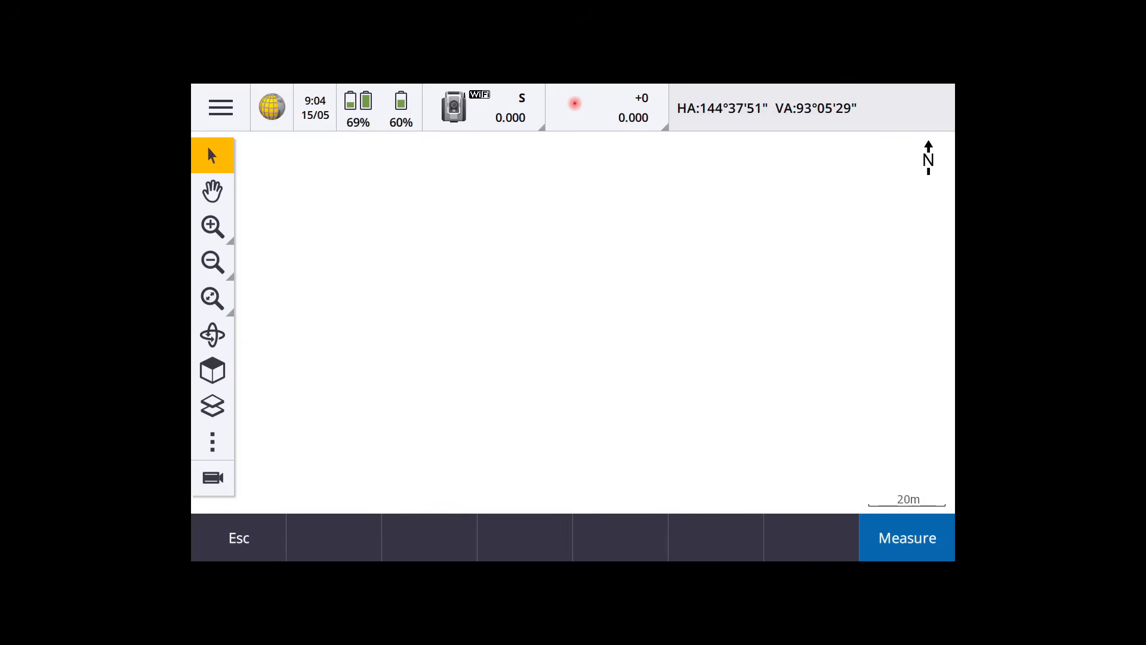
{"action": "left_click", "coordinate": [212, 335]}
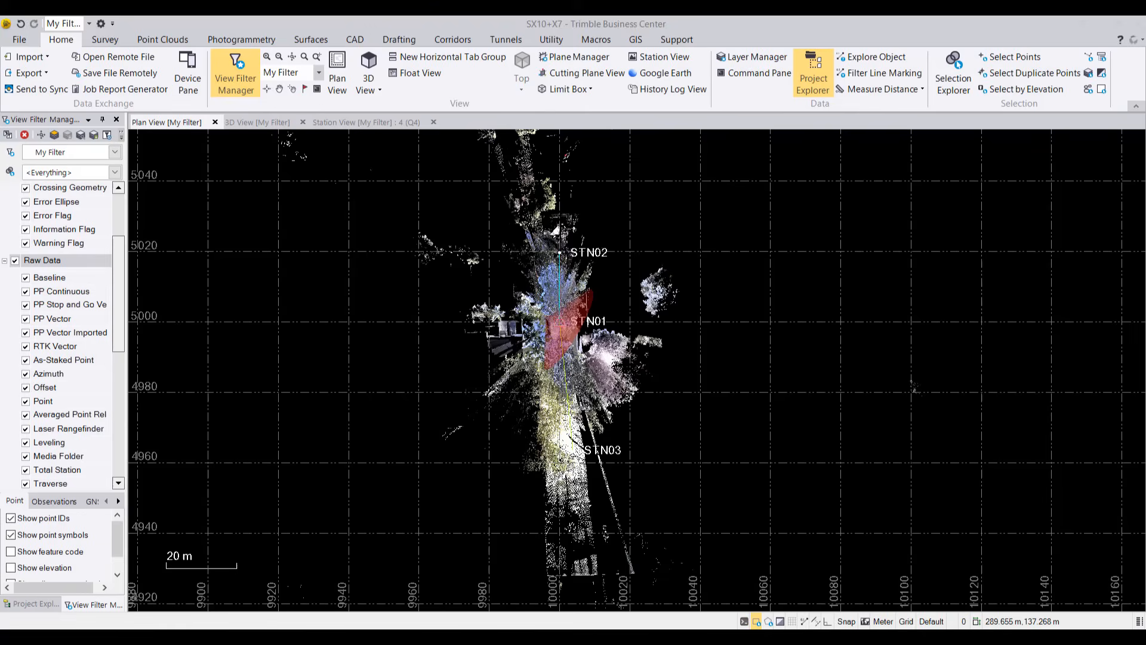
Step: View the combined cloud in 3D and from STN01's panorama, then return to Plan View
{"action": "left_click", "coordinate": [257, 122]}
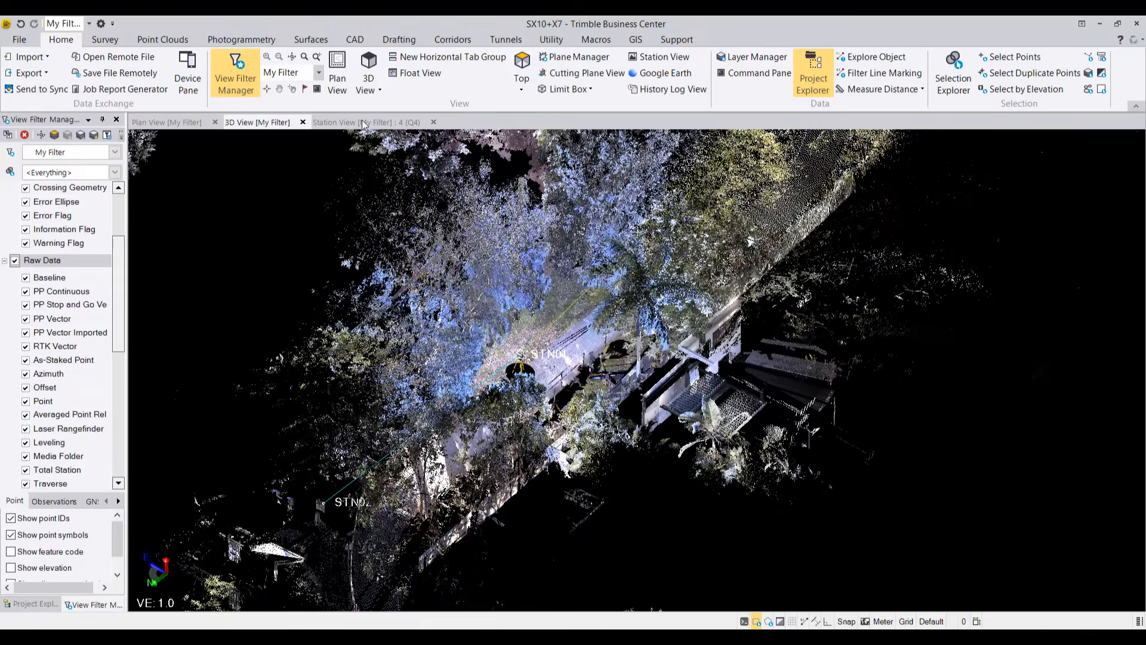
{"action": "left_click", "coordinate": [360, 122]}
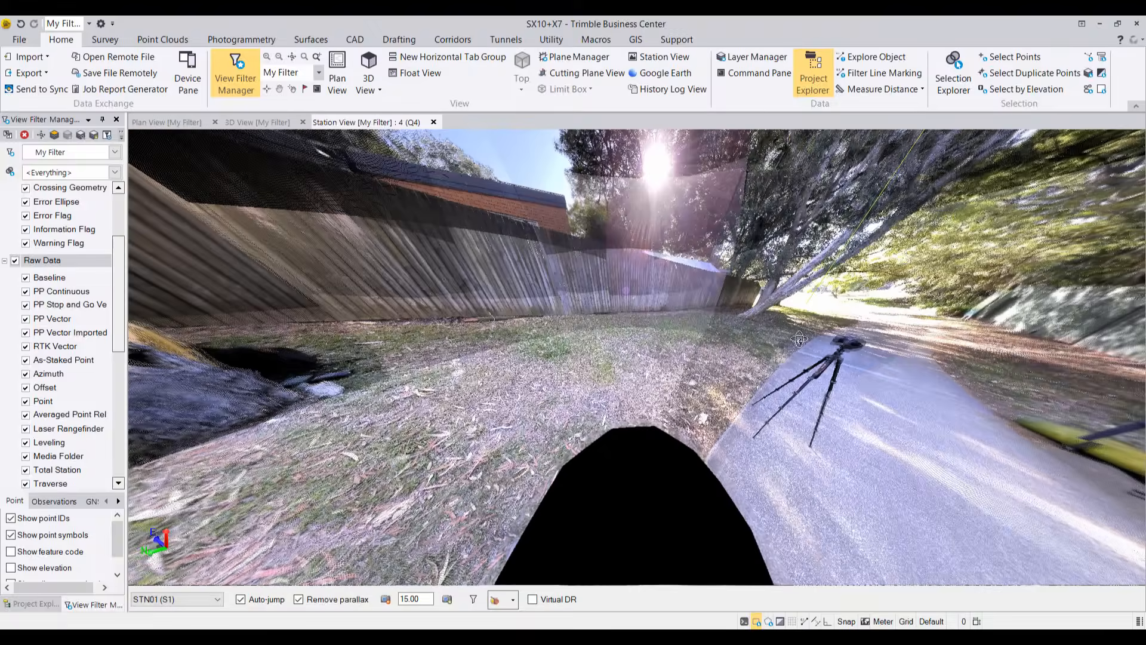
{"action": "left_click_drag", "start_coordinate": [799, 338], "coordinate": [415, 341]}
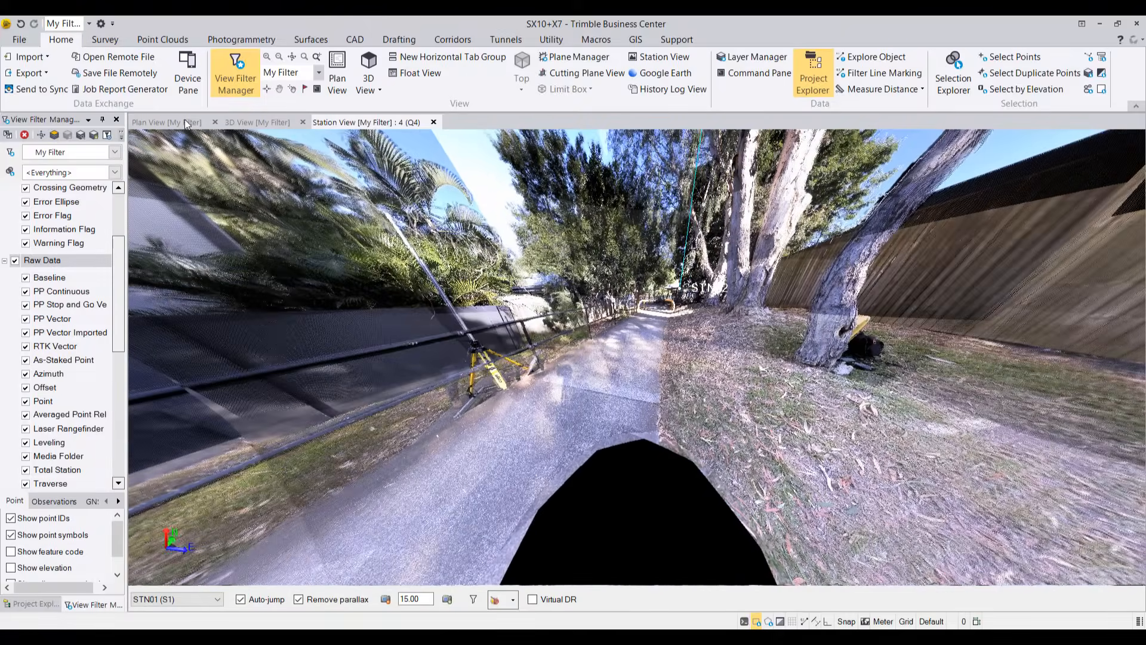
{"action": "left_click", "coordinate": [167, 122]}
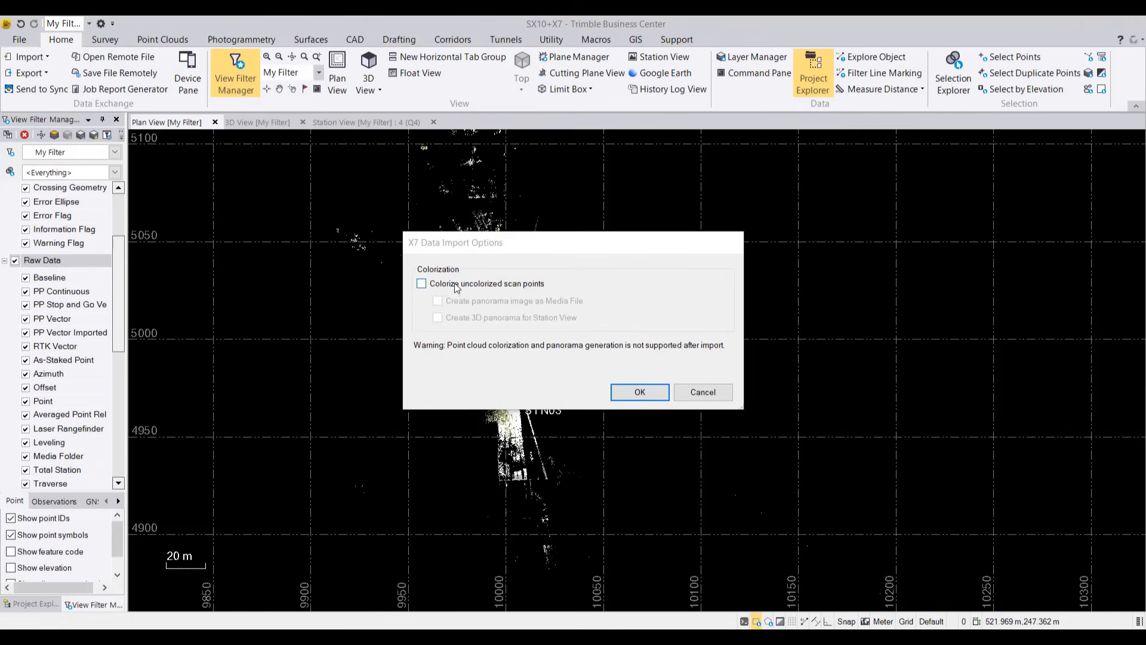
Step: Set the Colorize uncolorized scan points option for the X7 import and confirm
{"action": "left_click", "coordinate": [639, 392]}
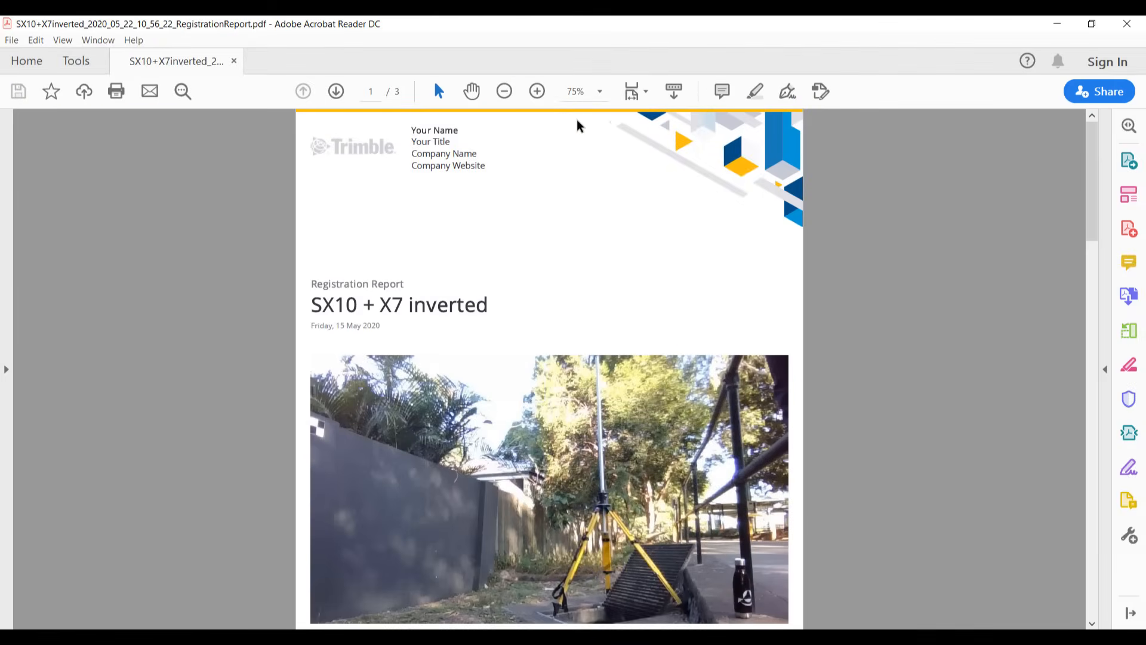
{"action": "mouse_move", "coordinate": [1092, 154]}
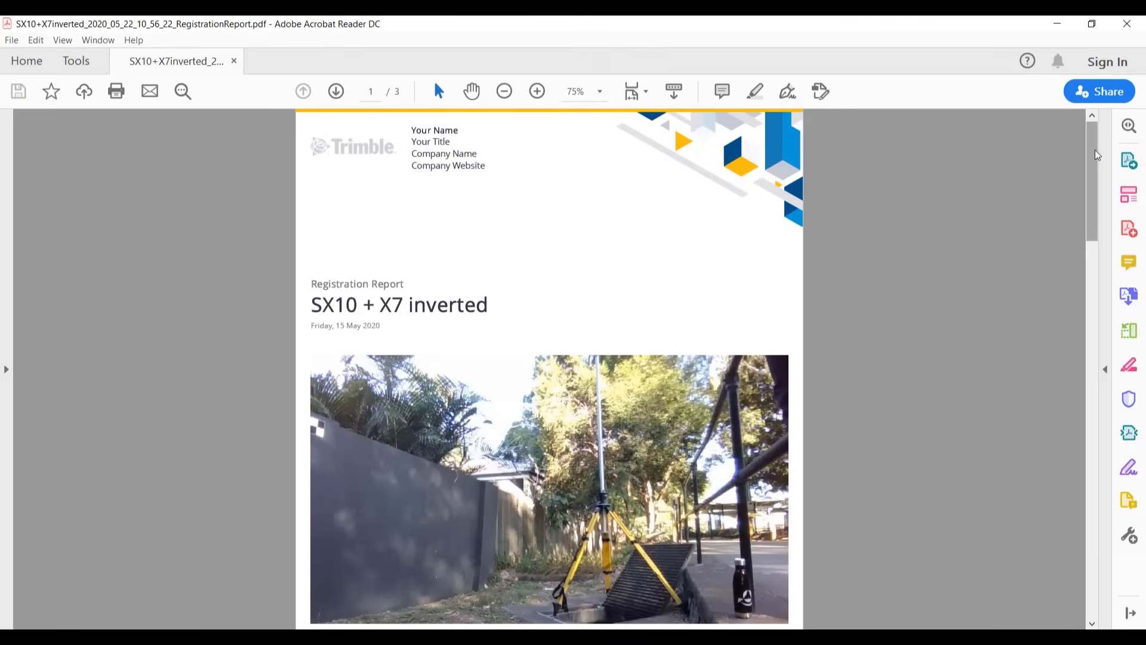
Step: Scroll the registration report to the summaries showing 2.1 mm average error across 4 stations
{"action": "scroll", "scroll_direction": "down", "scroll_amount": 3}
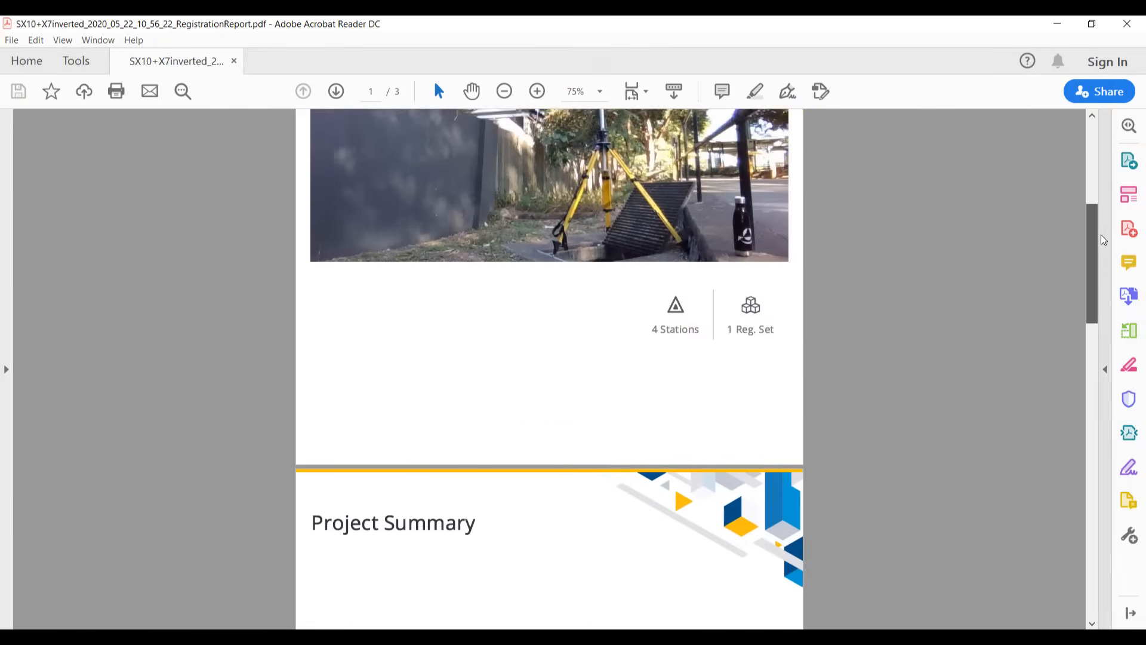
{"action": "scroll", "scroll_direction": "down", "scroll_amount": 3}
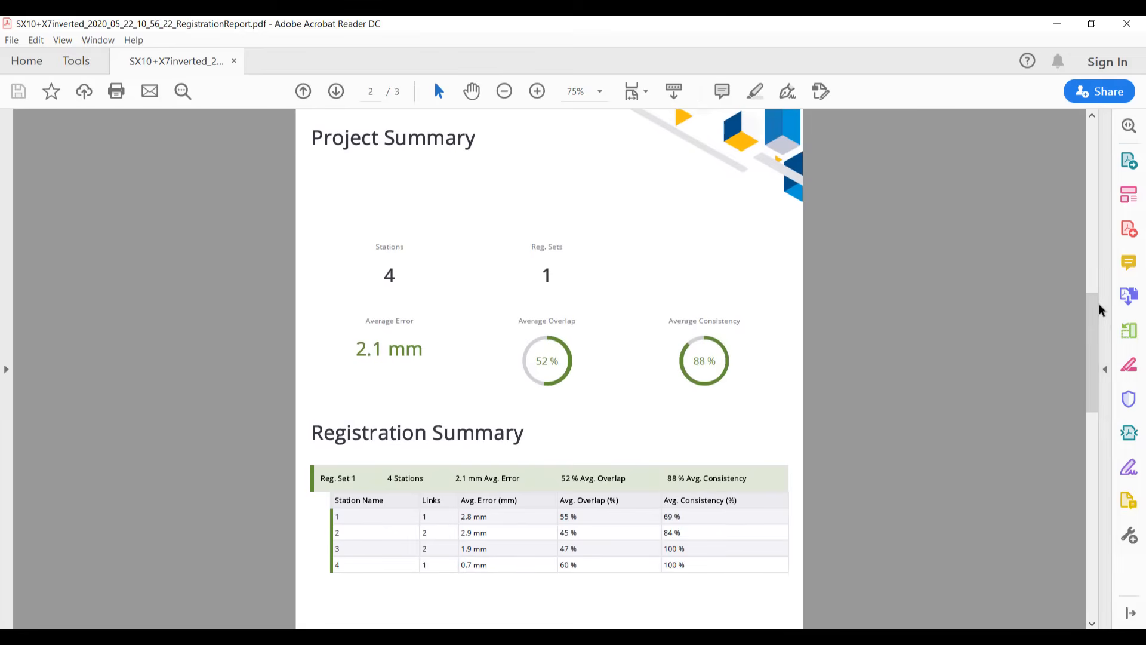
{"action": "mouse_move", "coordinate": [1096, 306]}
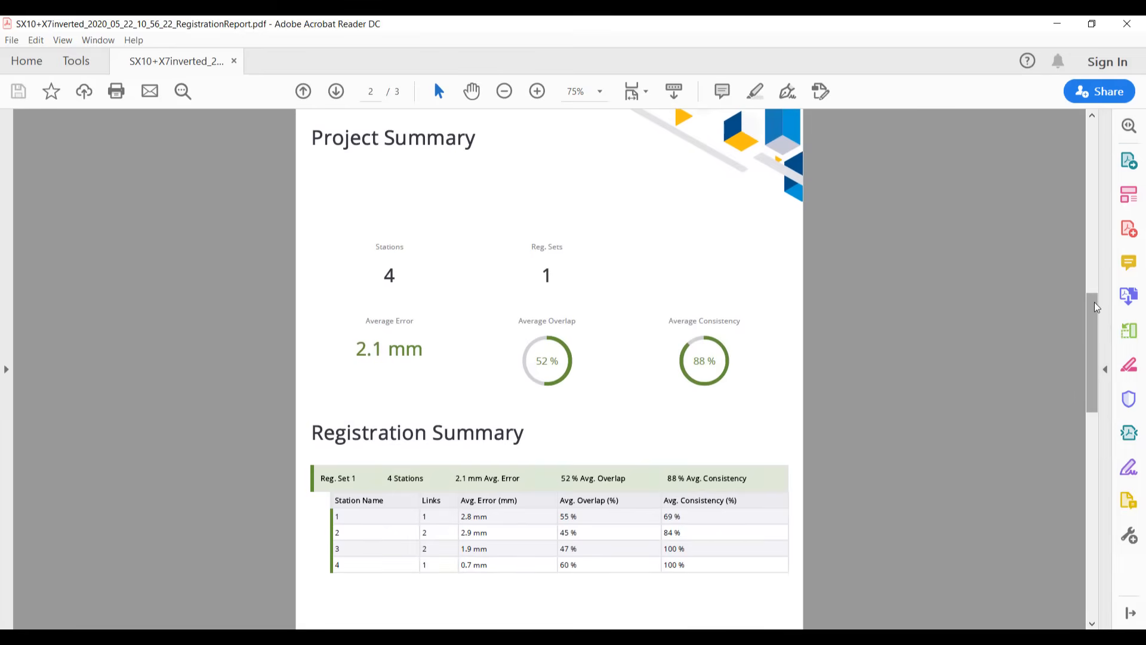
{"action": "scroll", "scroll_direction": "down", "scroll_amount": 3}
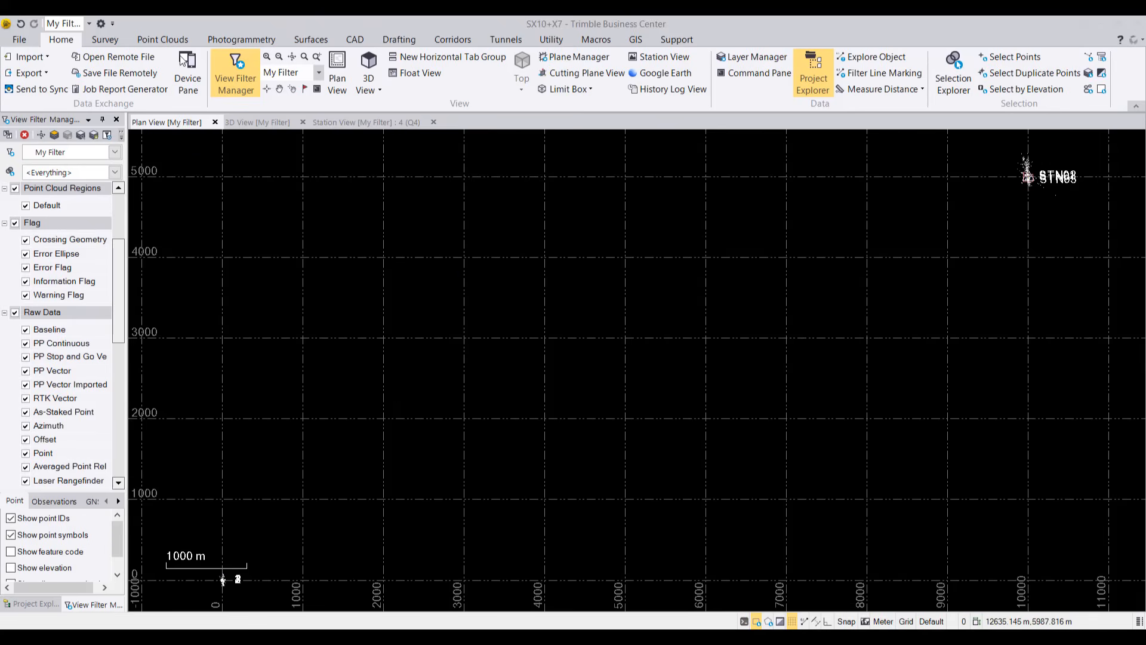
Step: Open Register Scans from the Point Clouds tab, pairing reference STN01 with moving stations 1–4
{"action": "left_click", "coordinate": [162, 40]}
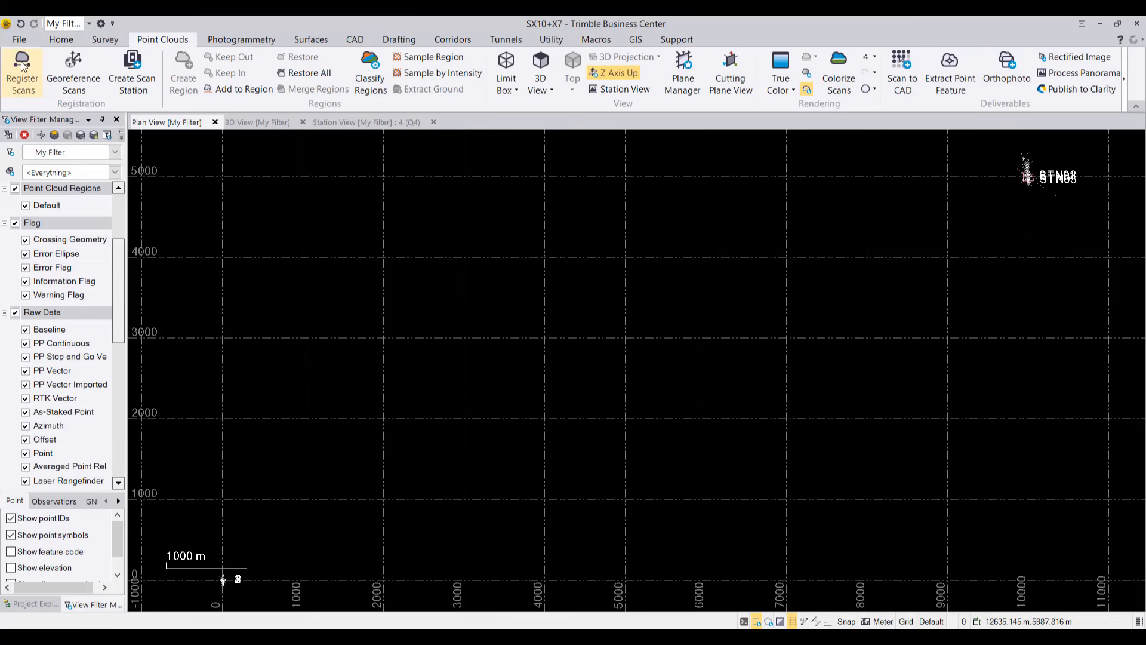
{"action": "left_click", "coordinate": [22, 65]}
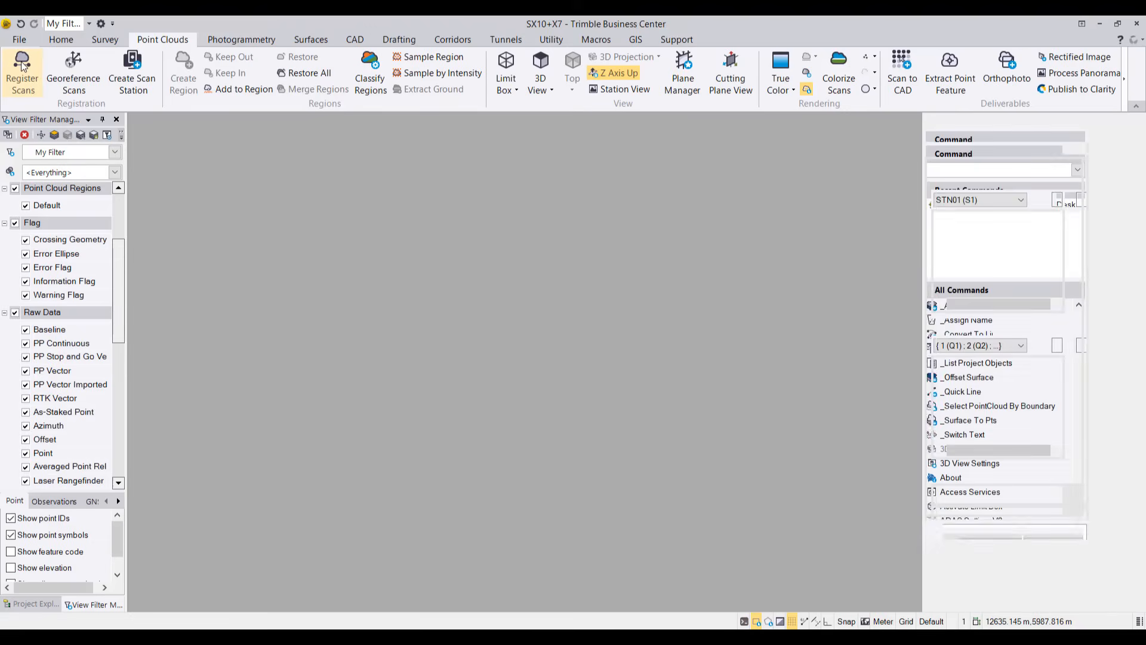
{"action": "left_click", "coordinate": [21, 65]}
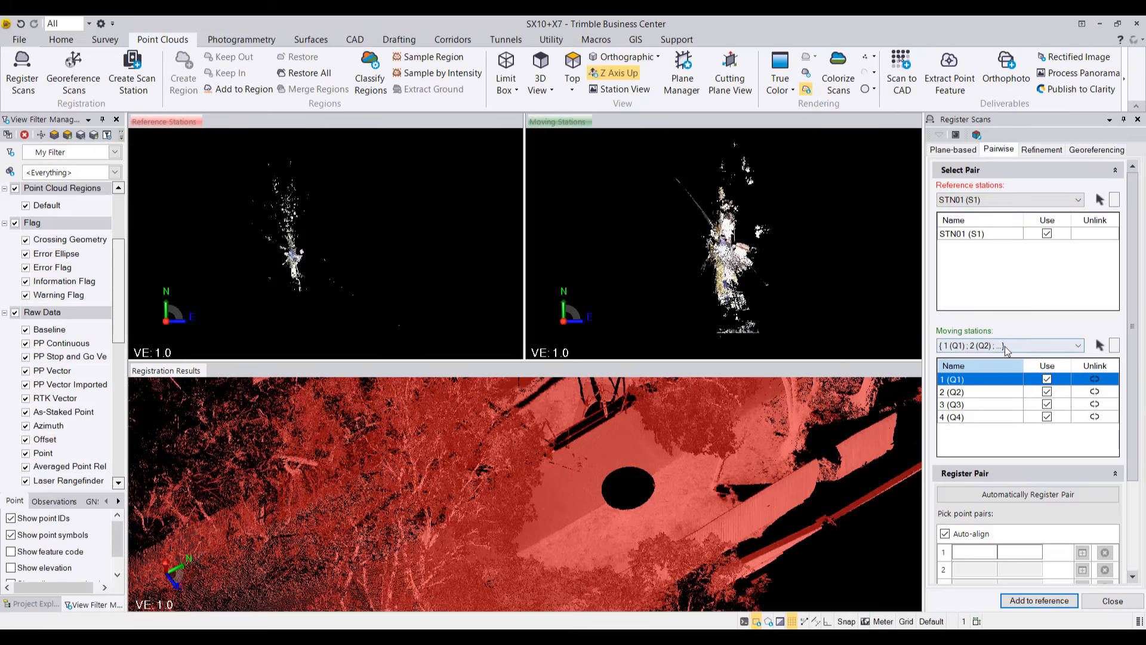
Step: Automatically register the four X7 stations to reference STN01
{"action": "left_click", "coordinate": [1028, 493]}
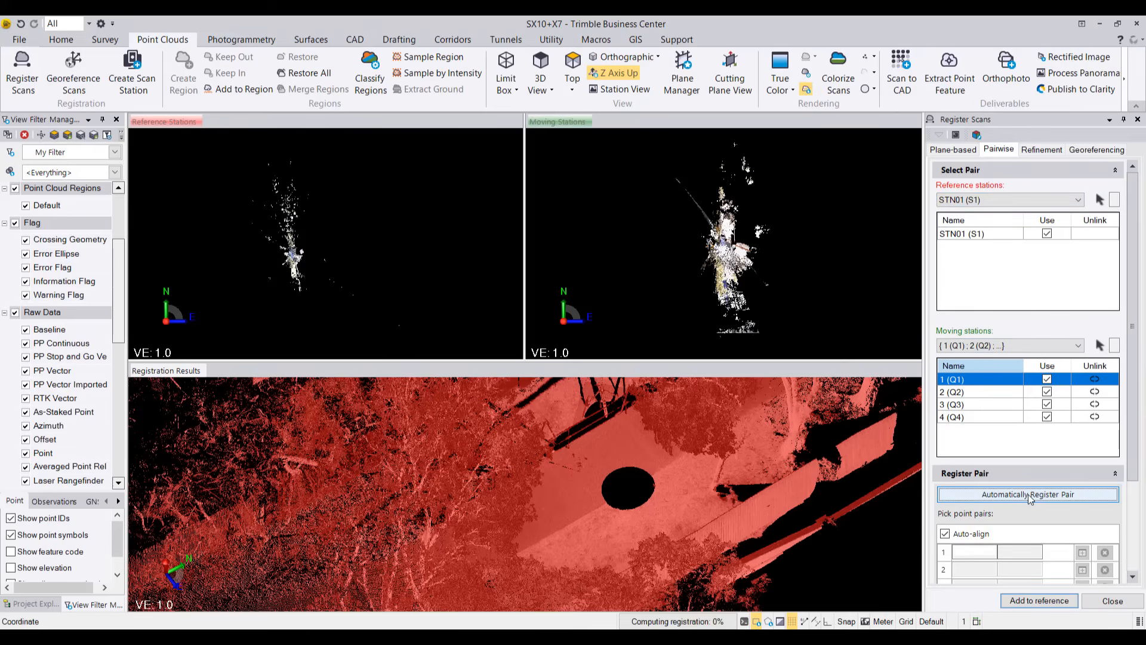
{"action": "left_click", "coordinate": [1028, 493]}
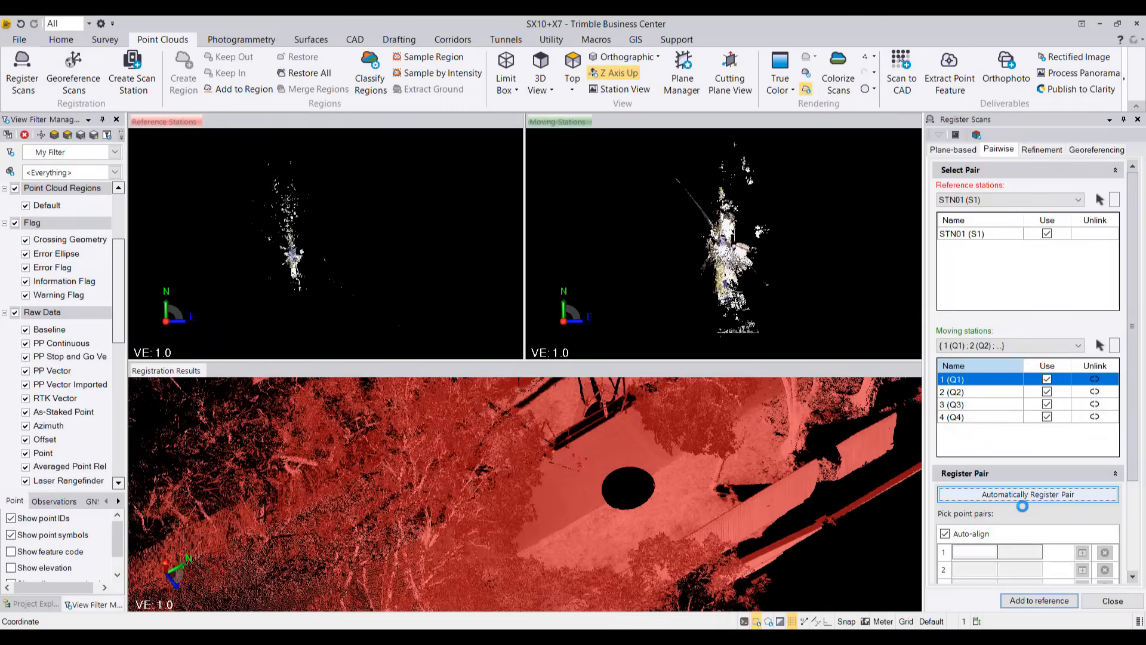
{"action": "left_click", "coordinate": [1028, 495]}
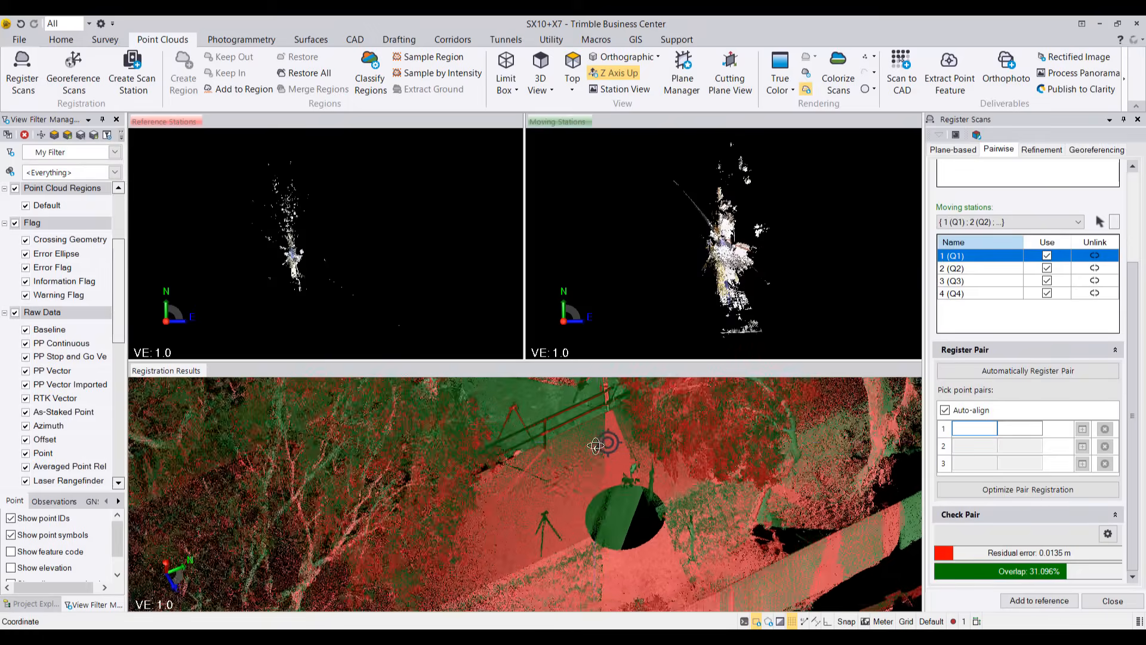
Step: Optimize the pair registration (0.0135 m residual, 31.1% overlap) and add it to the project
{"action": "left_click", "coordinate": [1028, 490]}
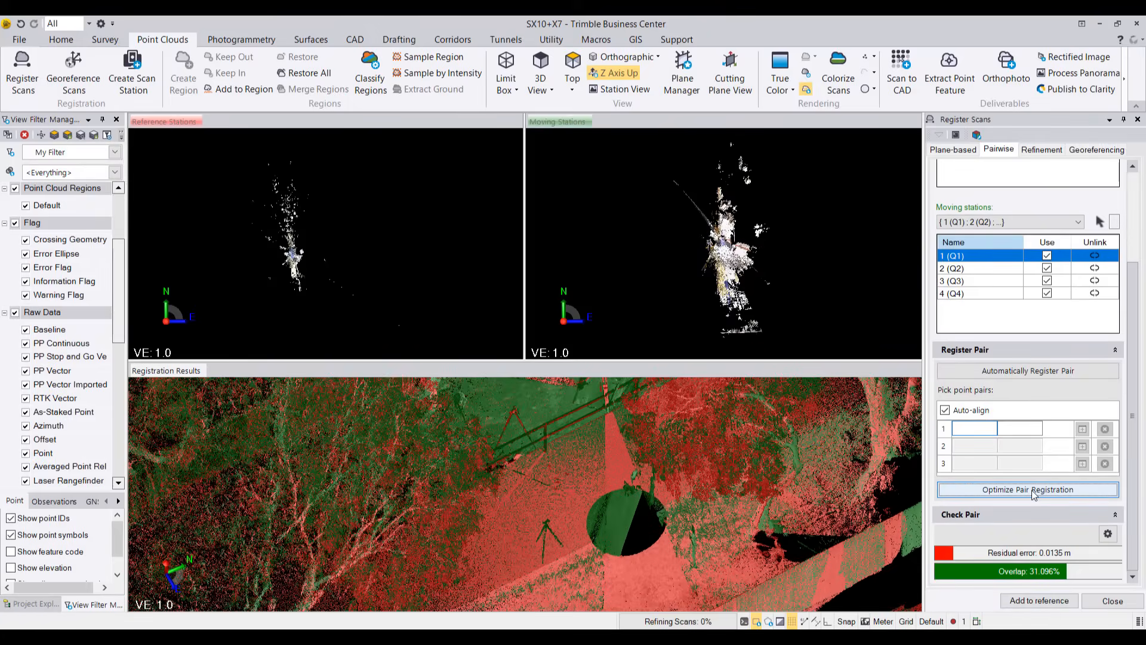
{"action": "left_click", "coordinate": [1028, 490]}
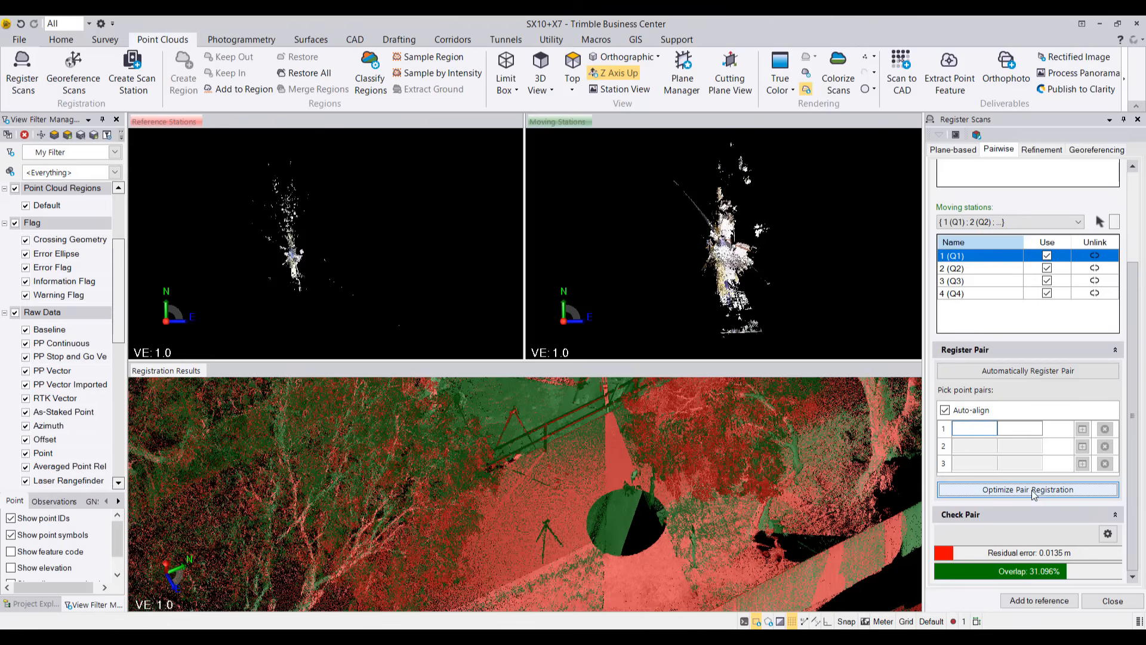
{"action": "left_click", "coordinate": [1027, 489]}
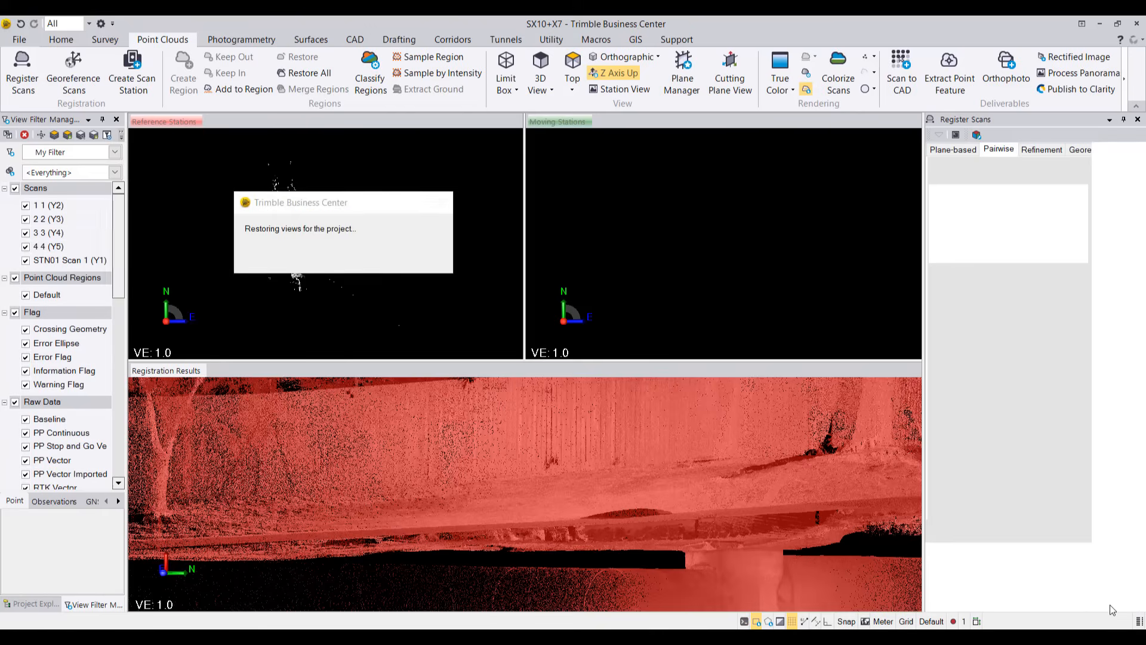
{"action": "mouse_move", "coordinate": [1029, 565]}
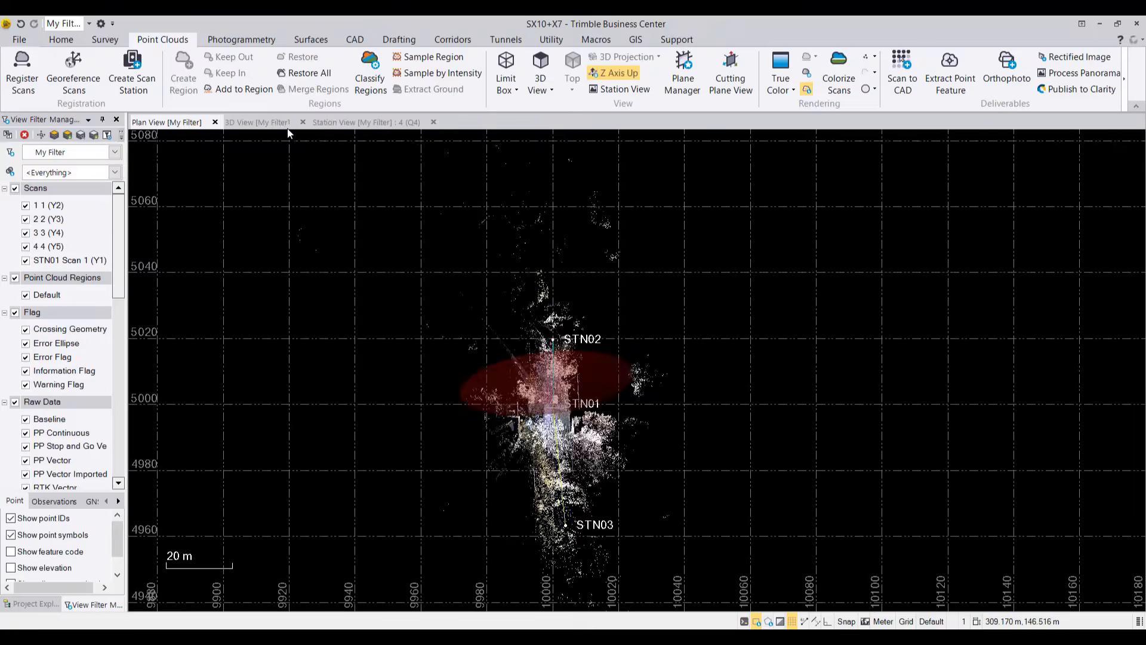
Step: Show the combined cloud in 3D View and start a 30.75 m limit box around it
{"action": "left_click", "coordinate": [257, 122]}
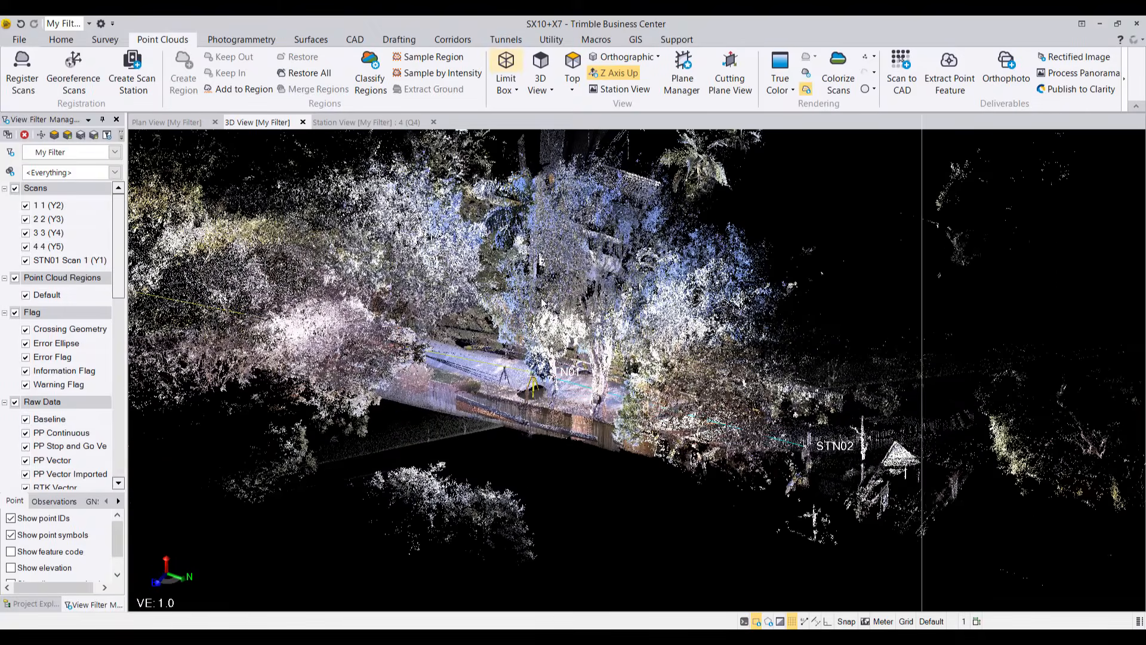
{"action": "left_click", "coordinate": [505, 62]}
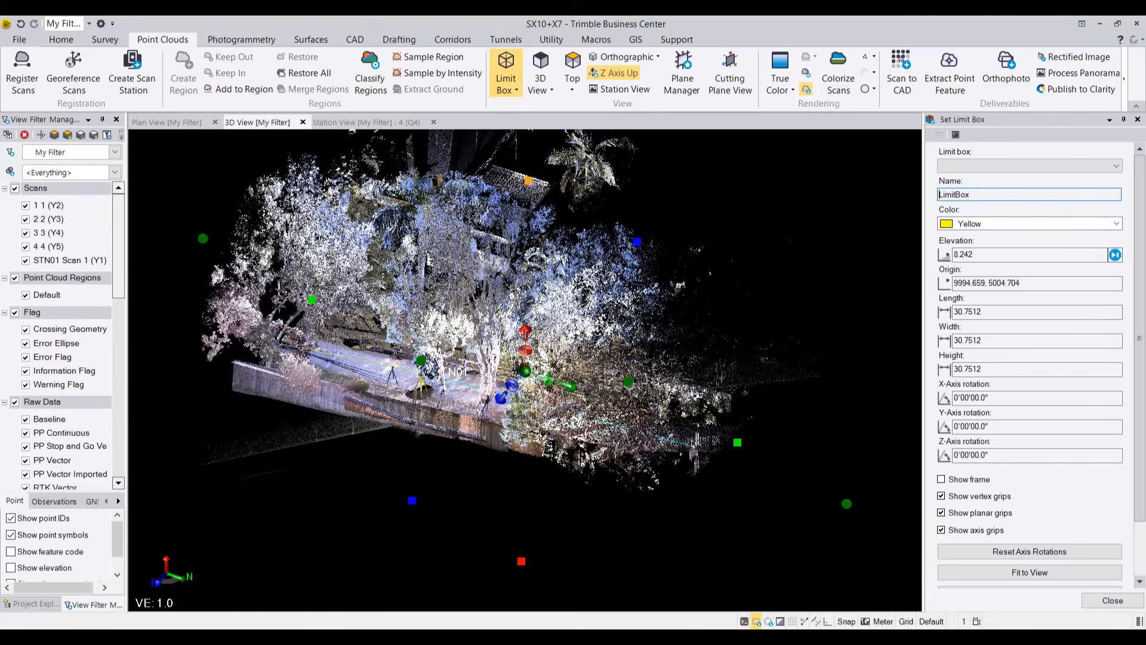